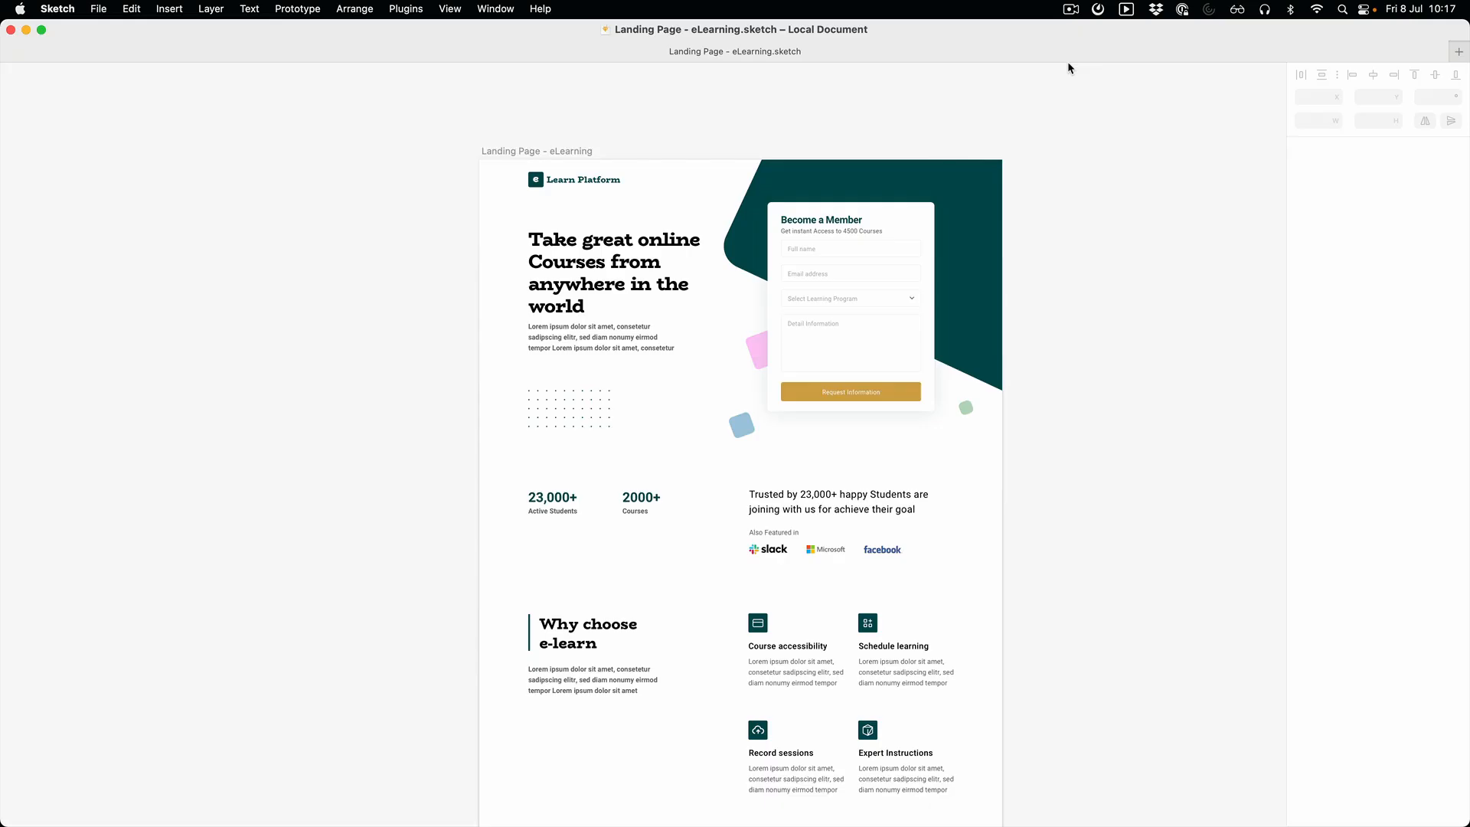
mouse_move(1063, 78)
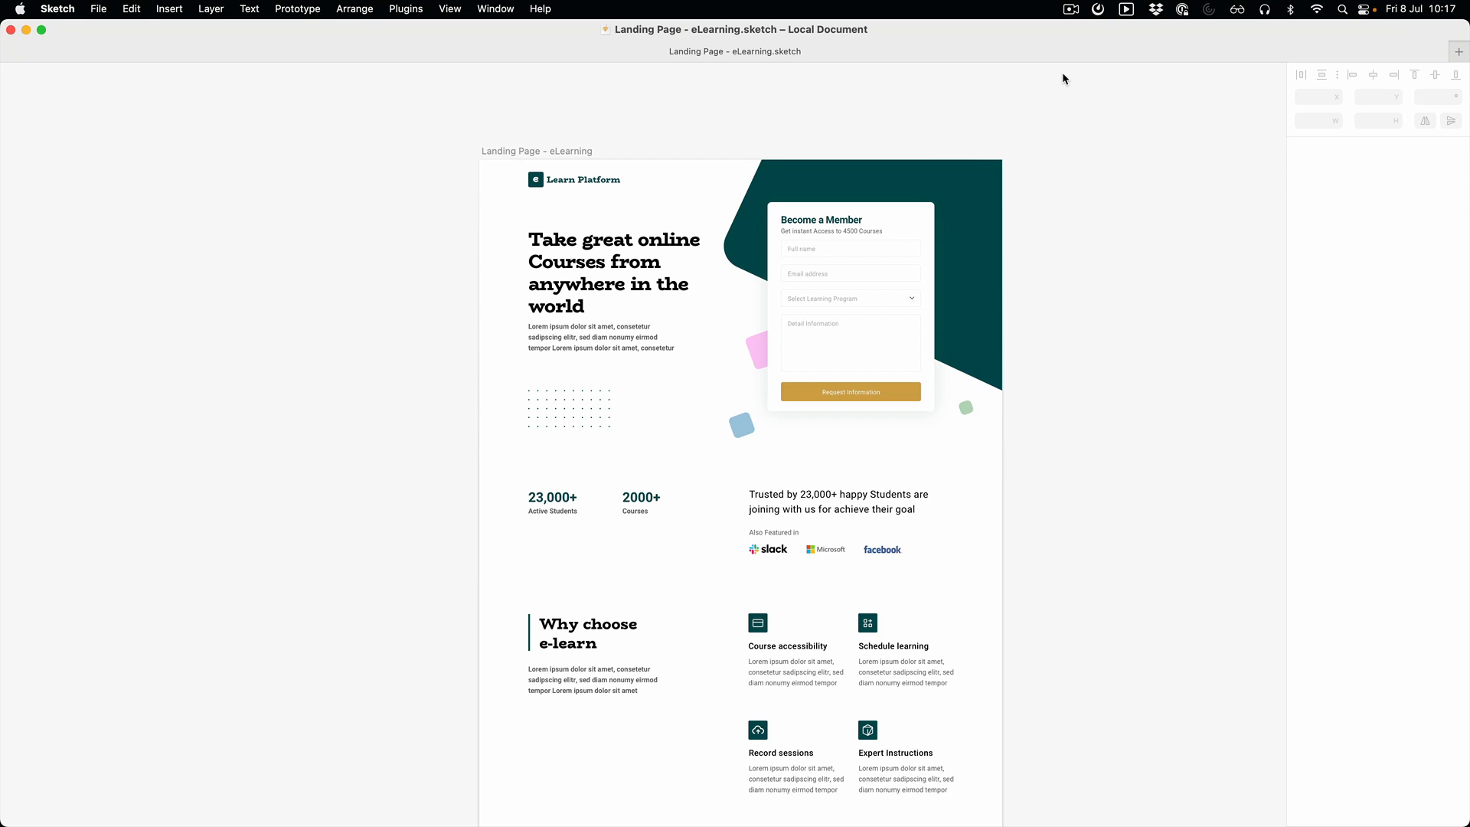
mouse_move(479, 107)
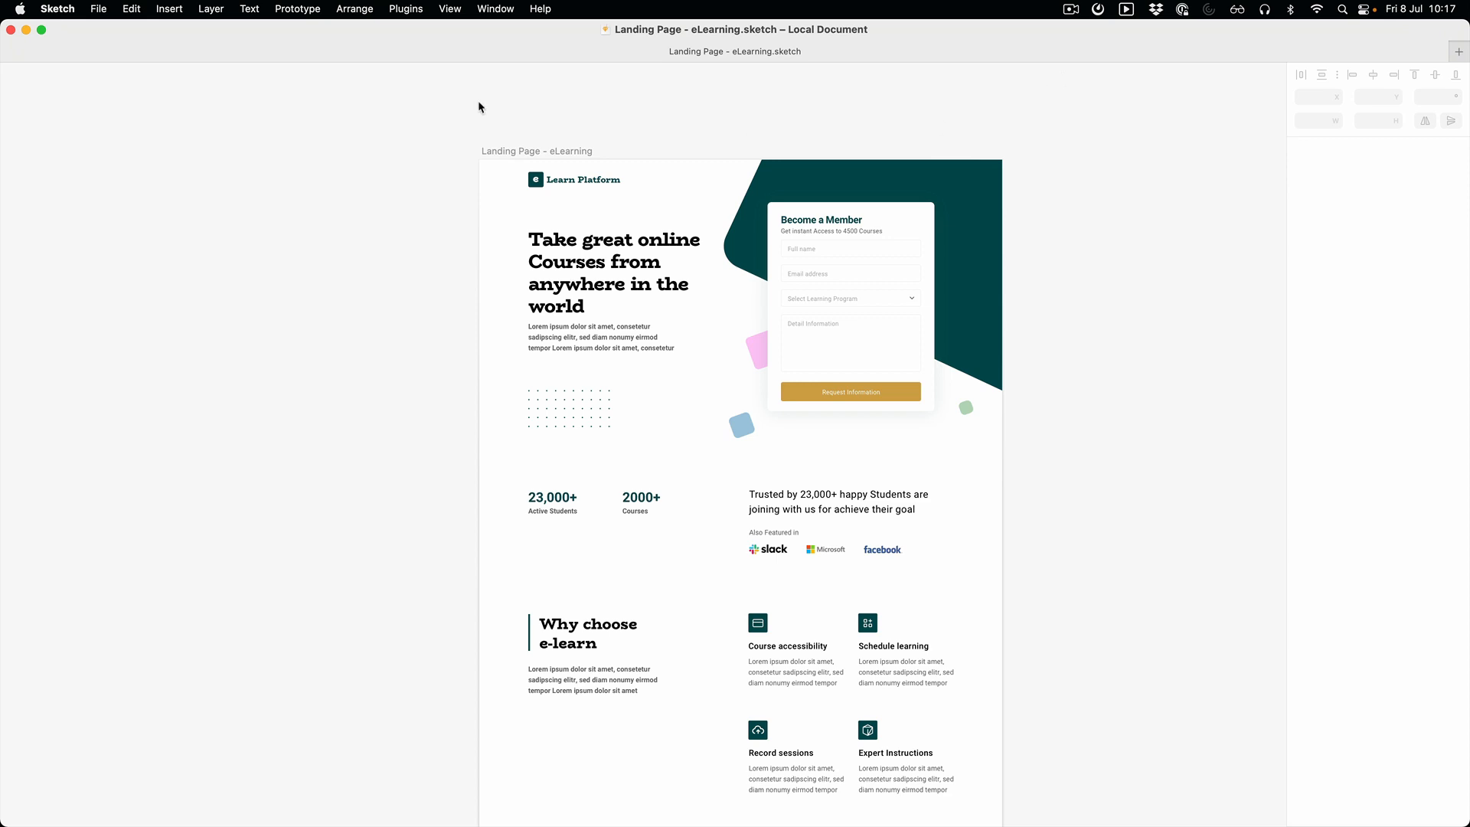
mouse_move(388, 157)
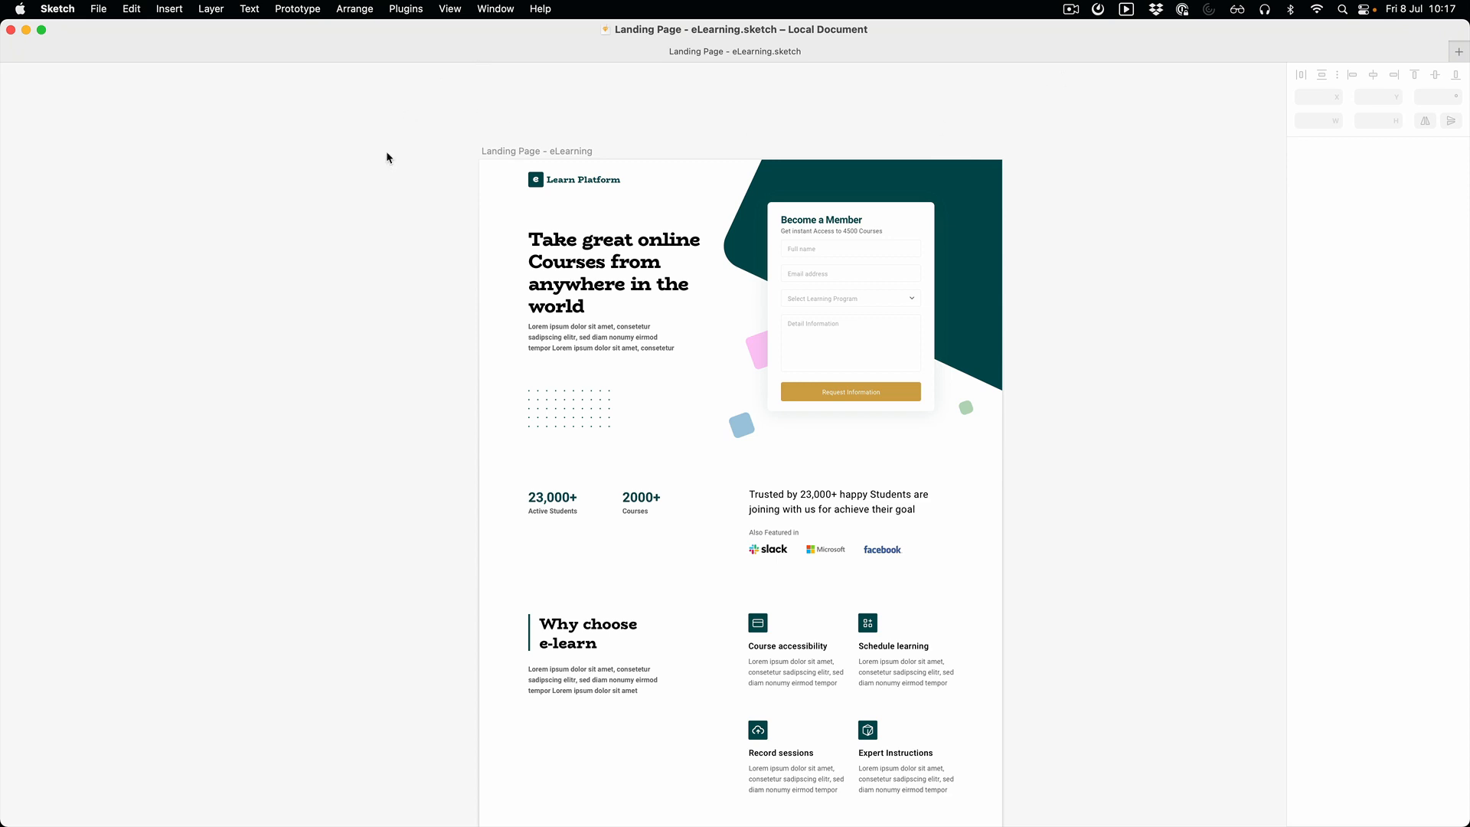
mouse_move(446, 202)
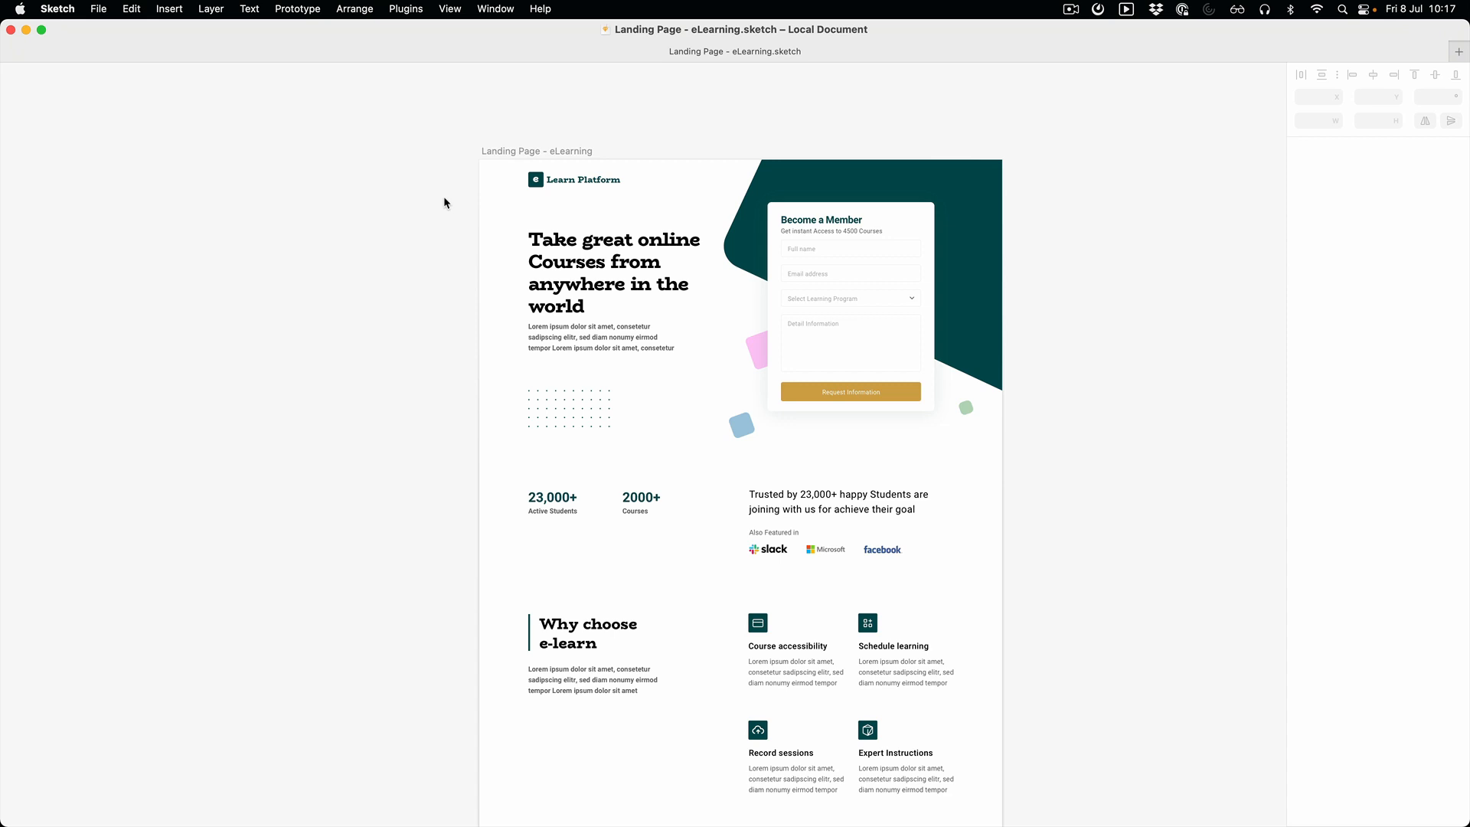
mouse_move(440, 200)
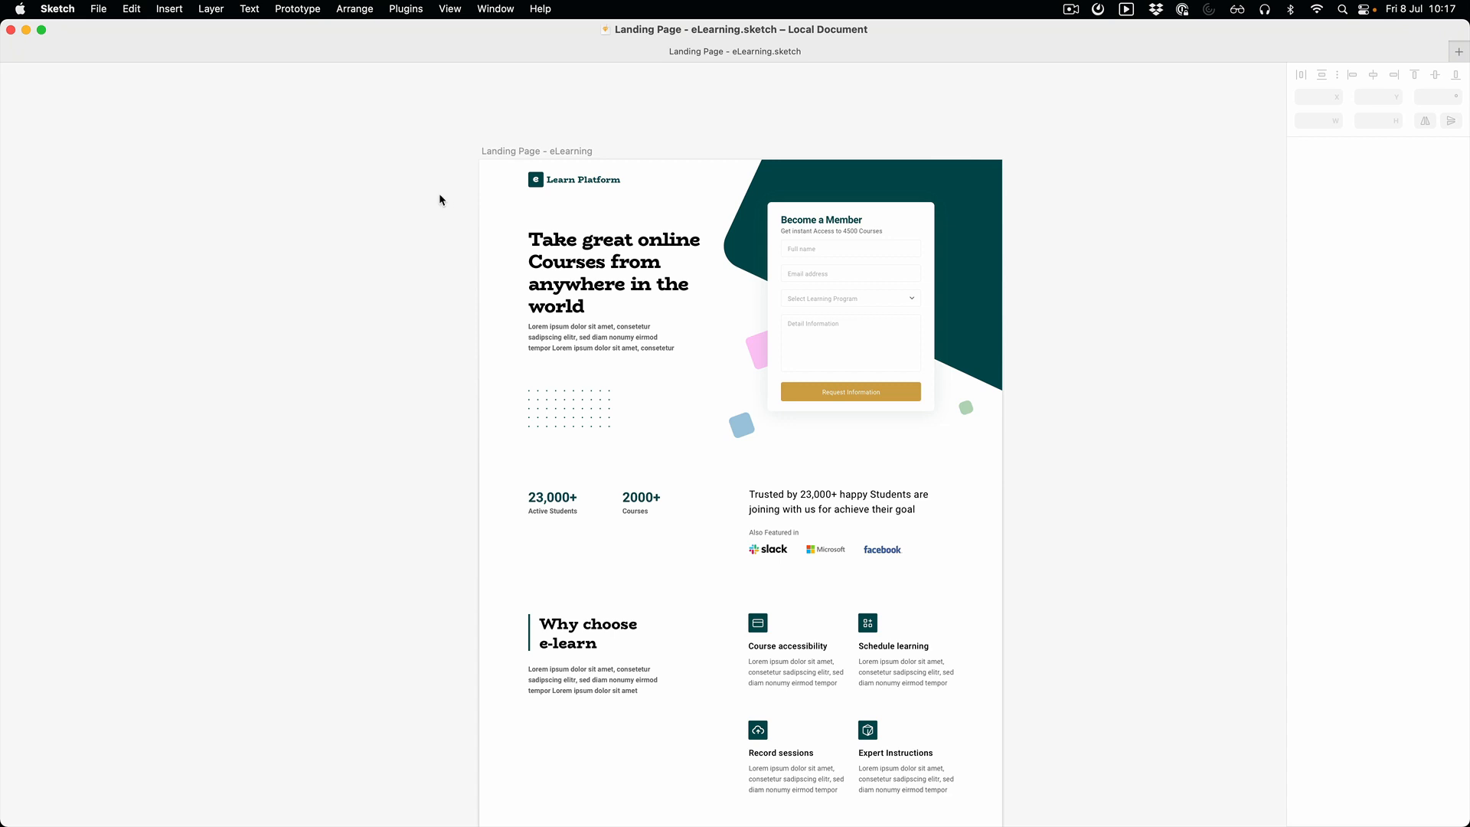
mouse_move(451, 193)
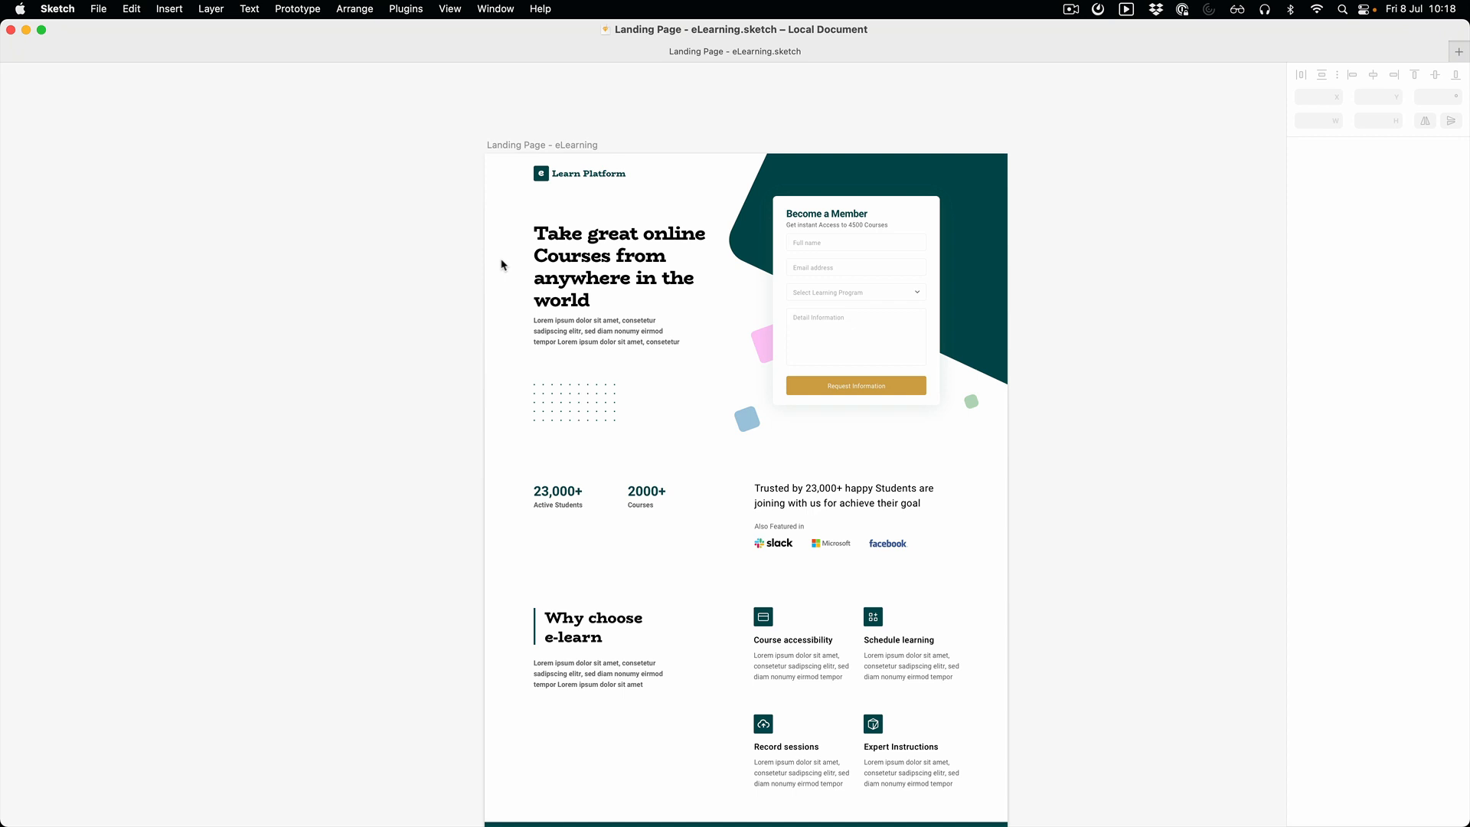
Step: Browse the plugins list of nine active plugins, including Winden, and view the empty Oxygen page
click(604, 269)
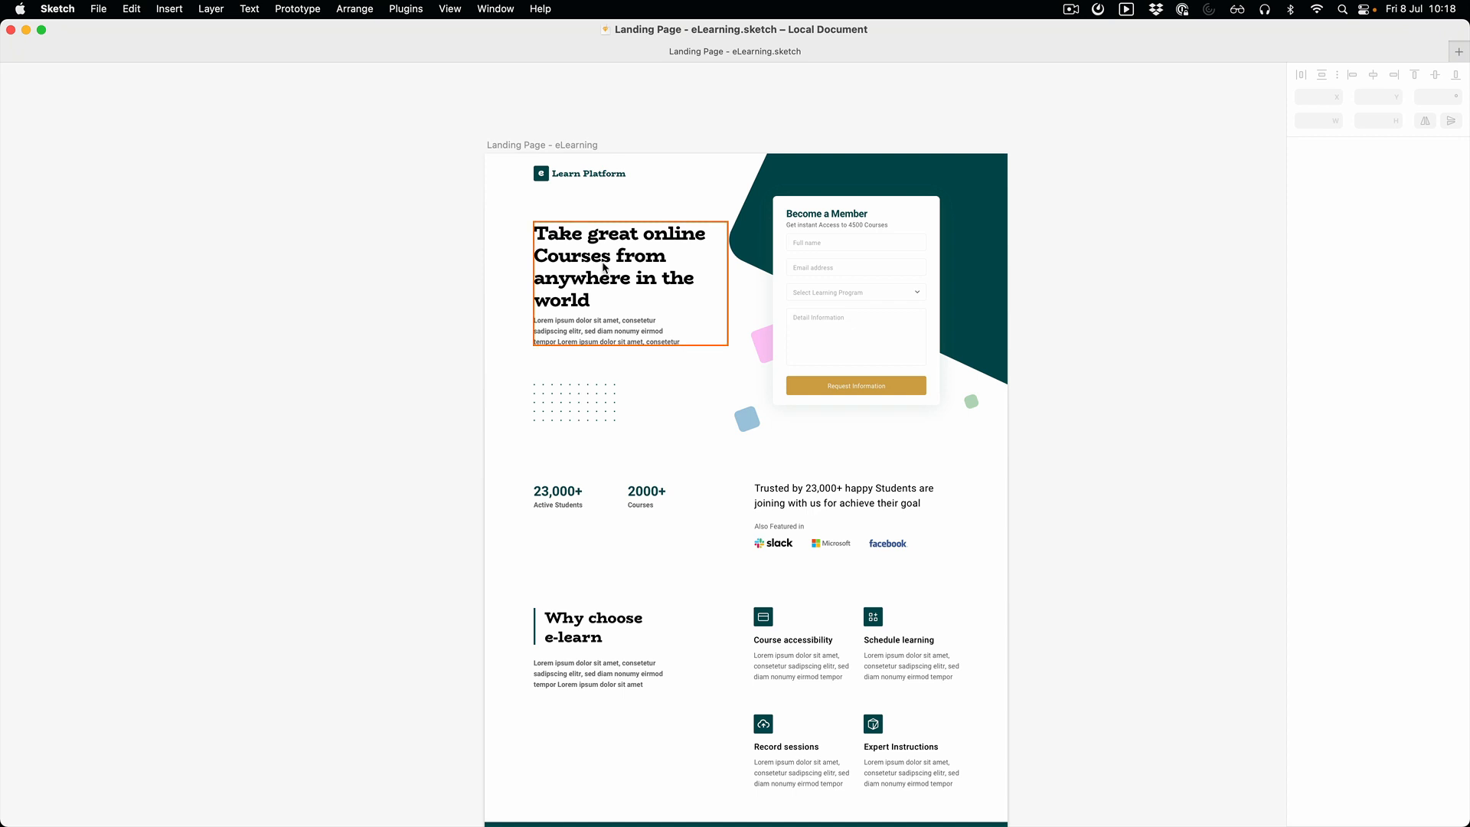
mouse_move(627, 260)
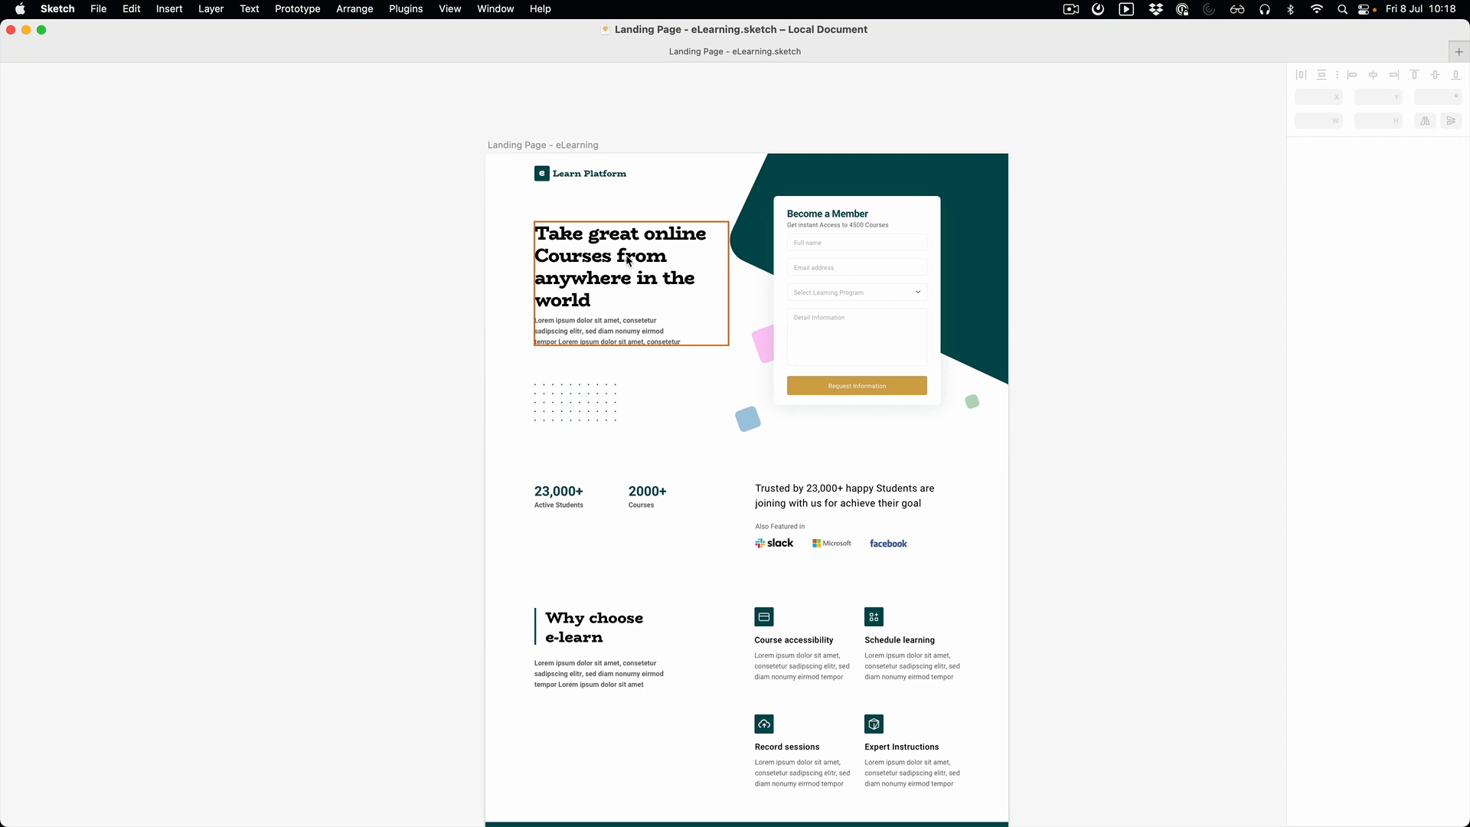
mouse_move(634, 286)
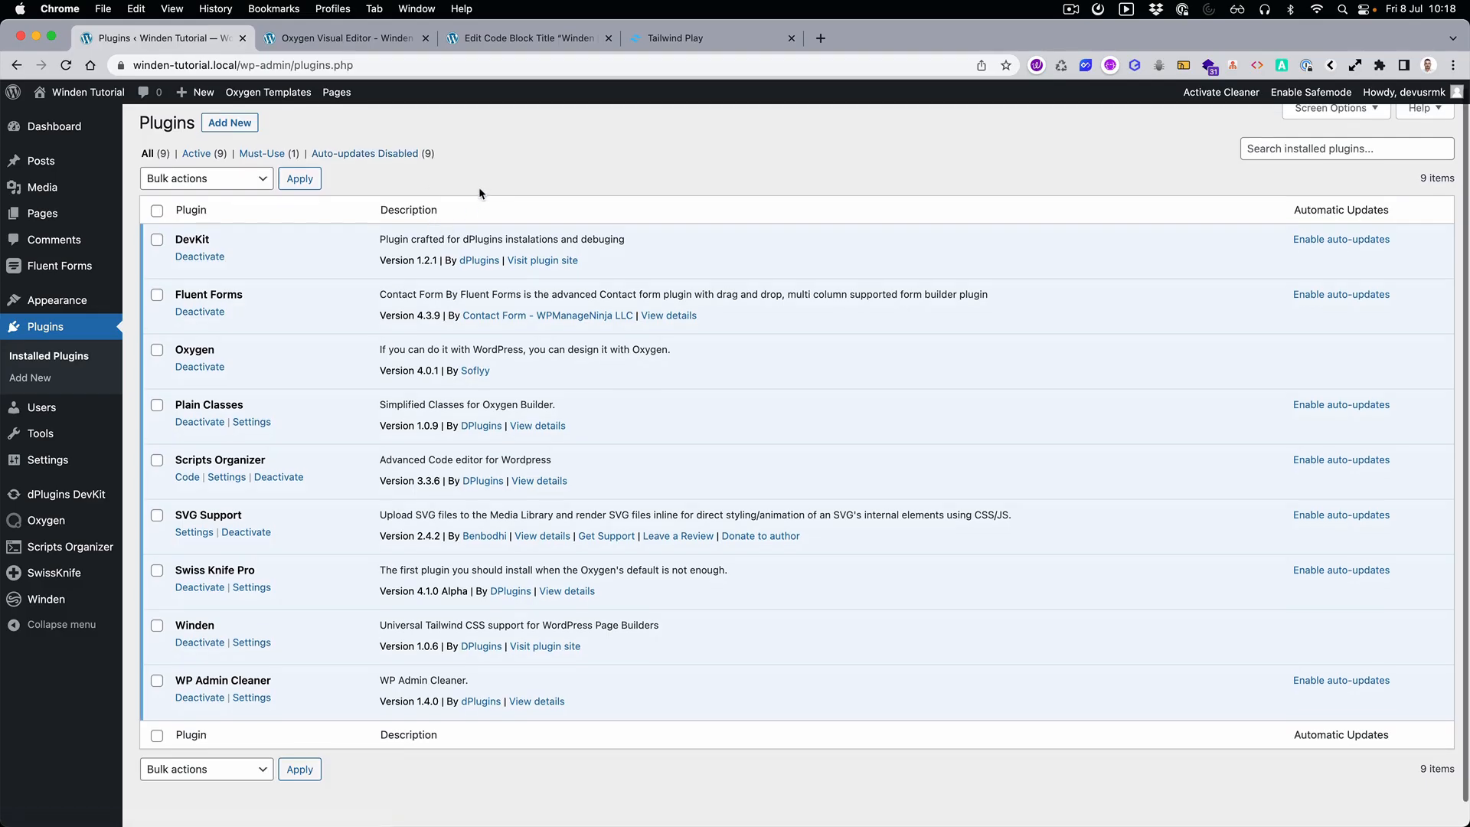
scroll(down, 3)
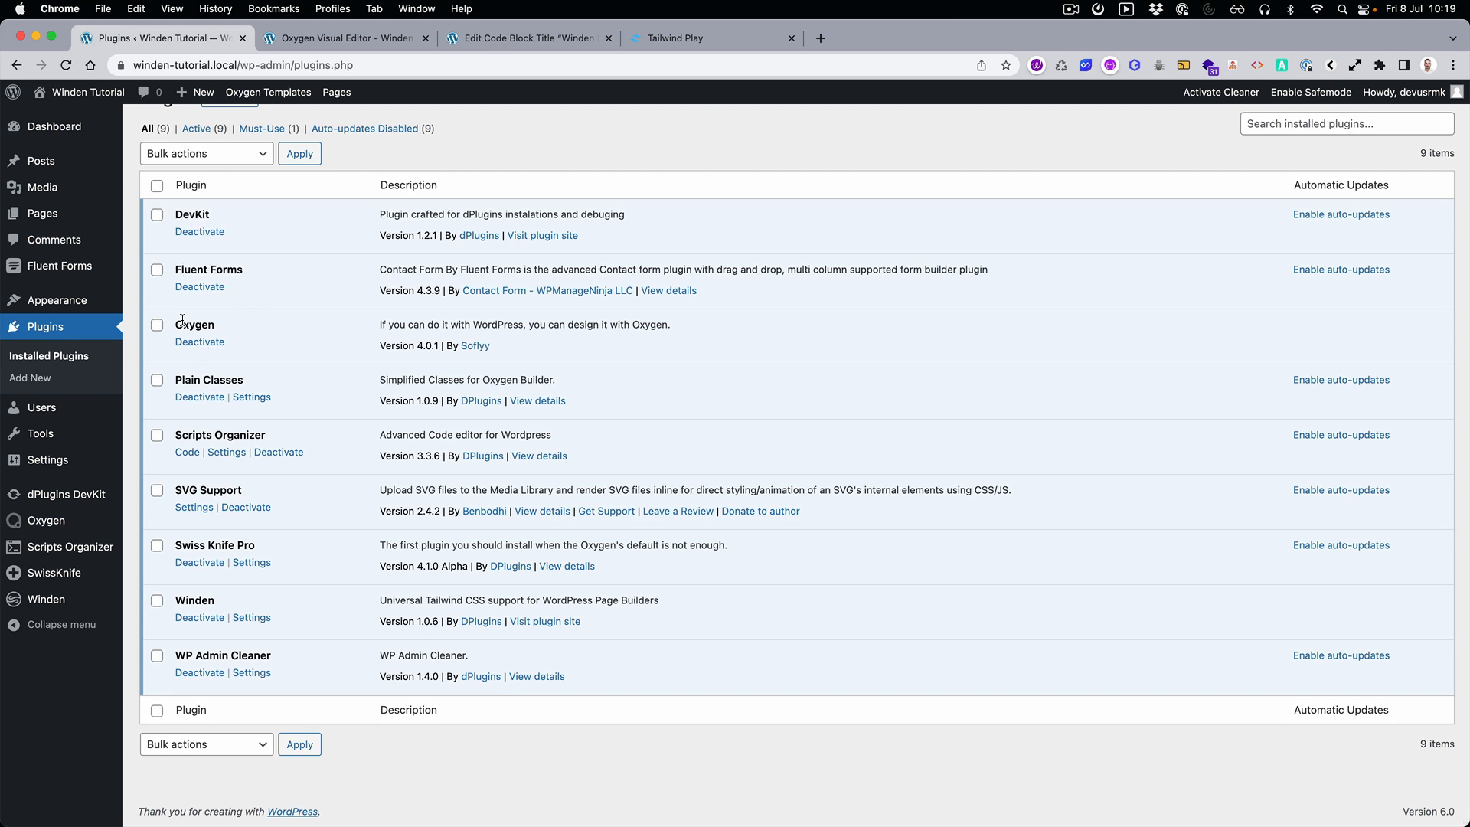
mouse_move(231, 383)
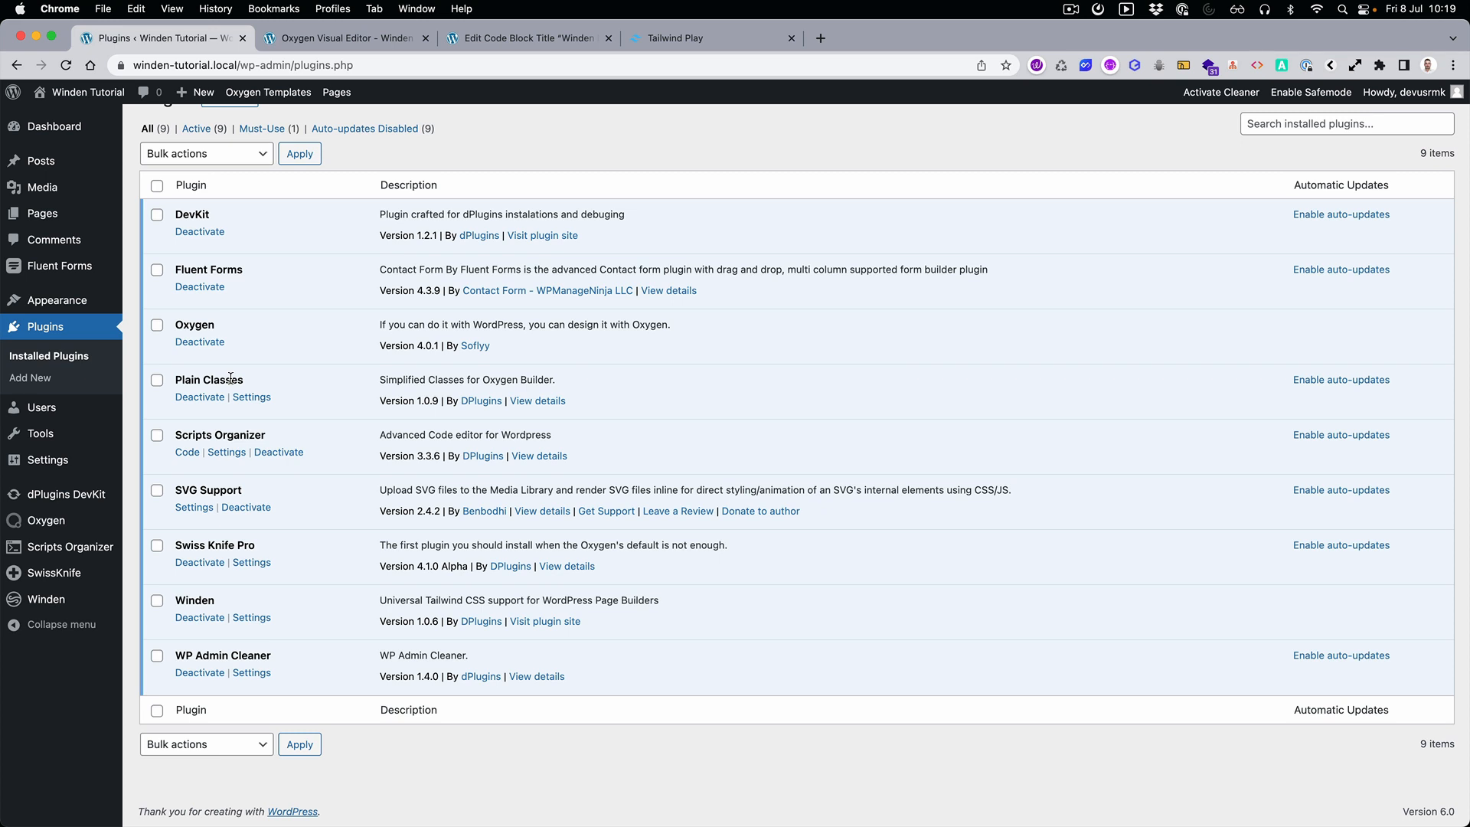
mouse_move(206, 433)
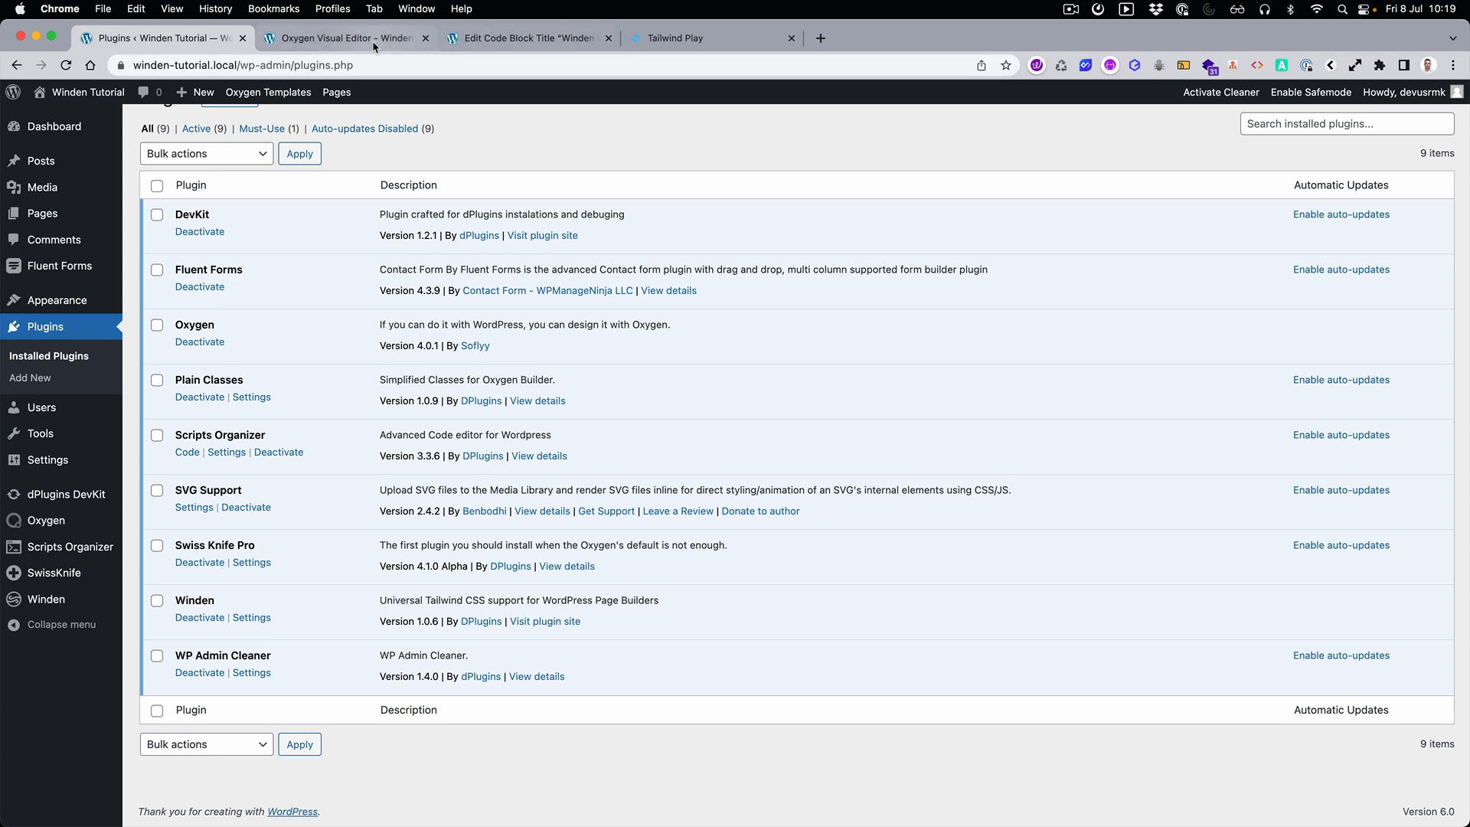
click(344, 38)
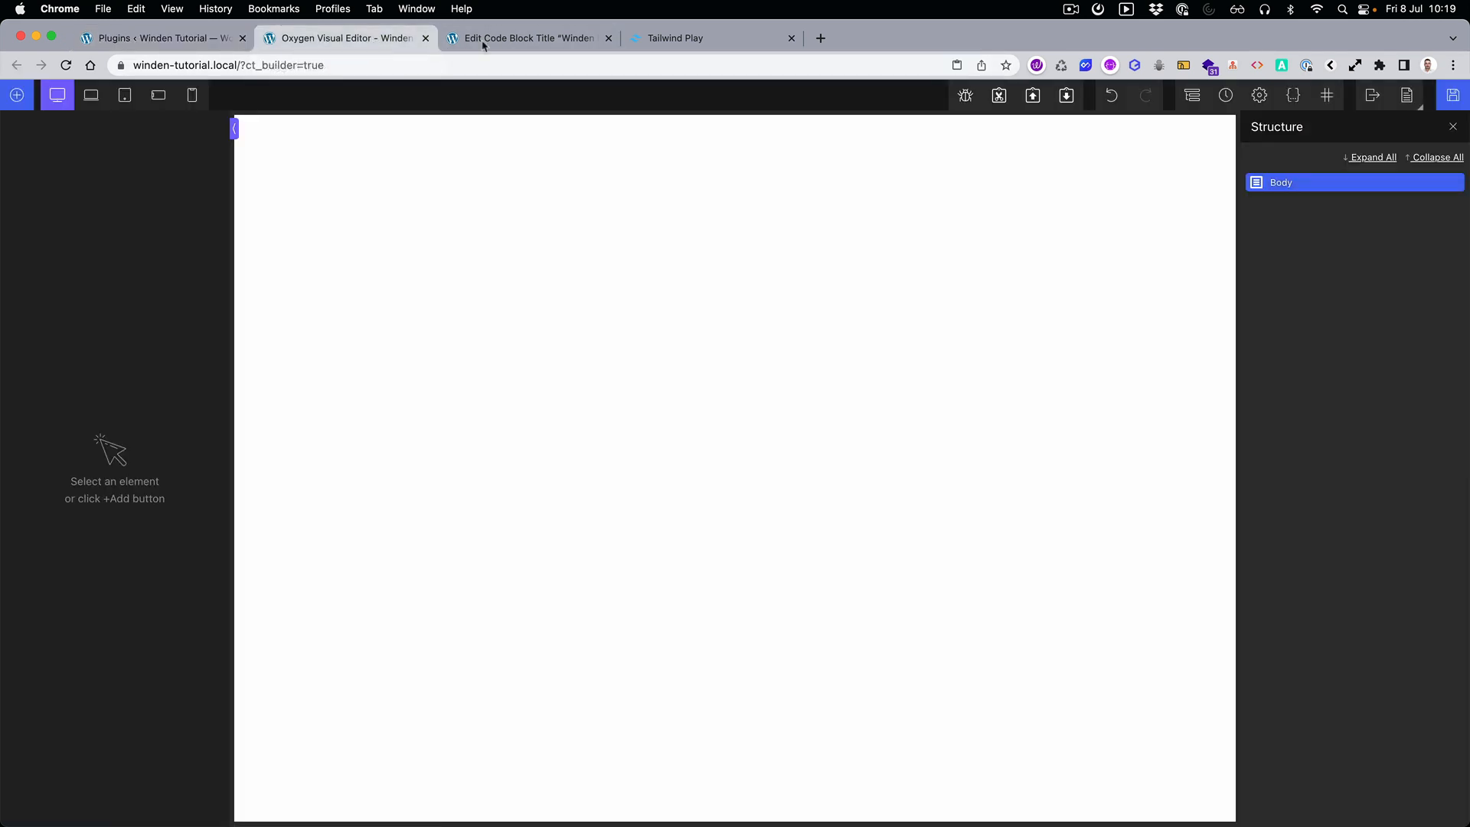
Step: Inspect the Winden Localhost code block, revisit Plugins, then bring up Tailwind Play
click(532, 38)
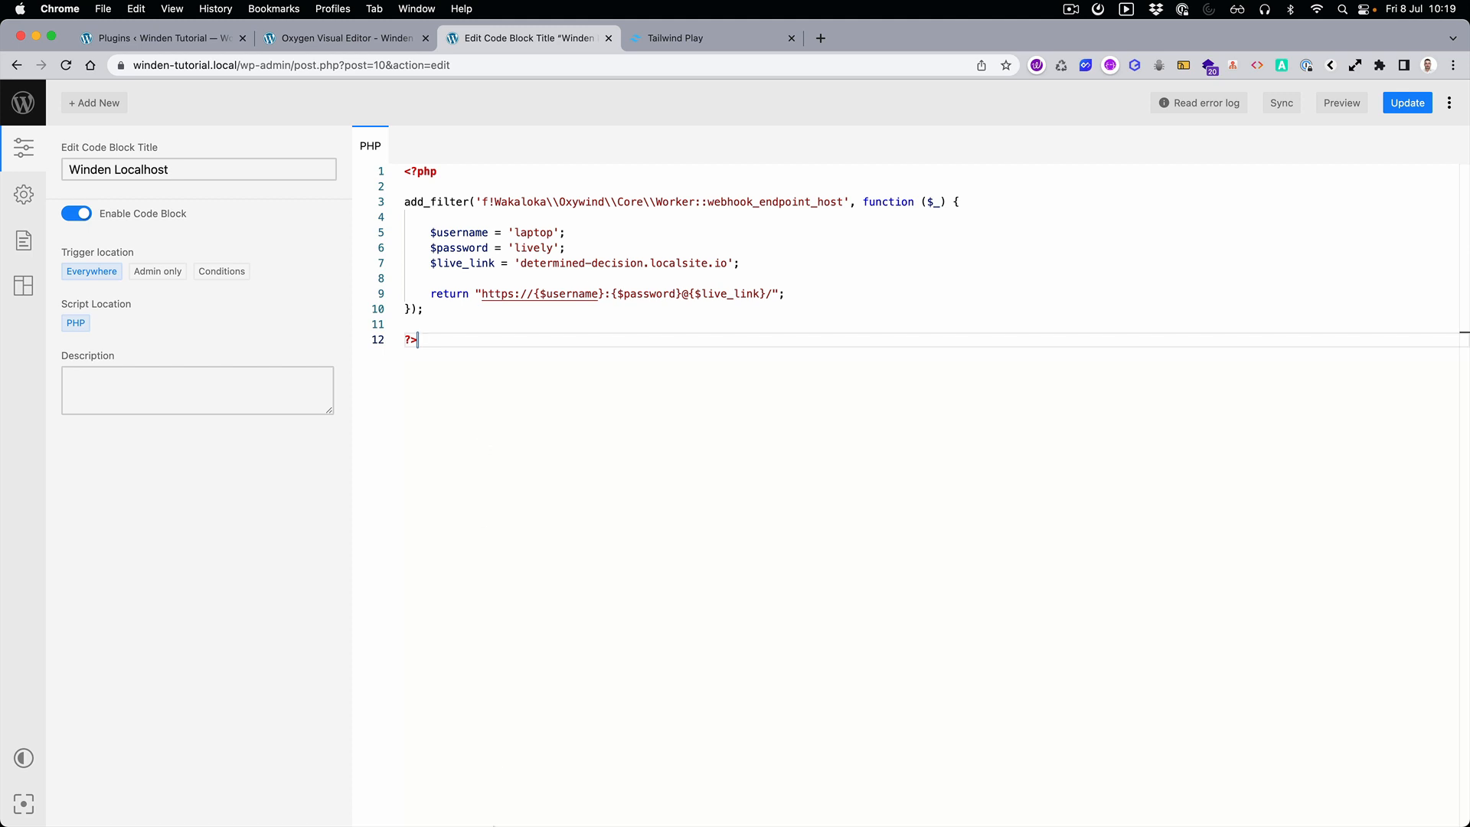
mouse_move(573, 367)
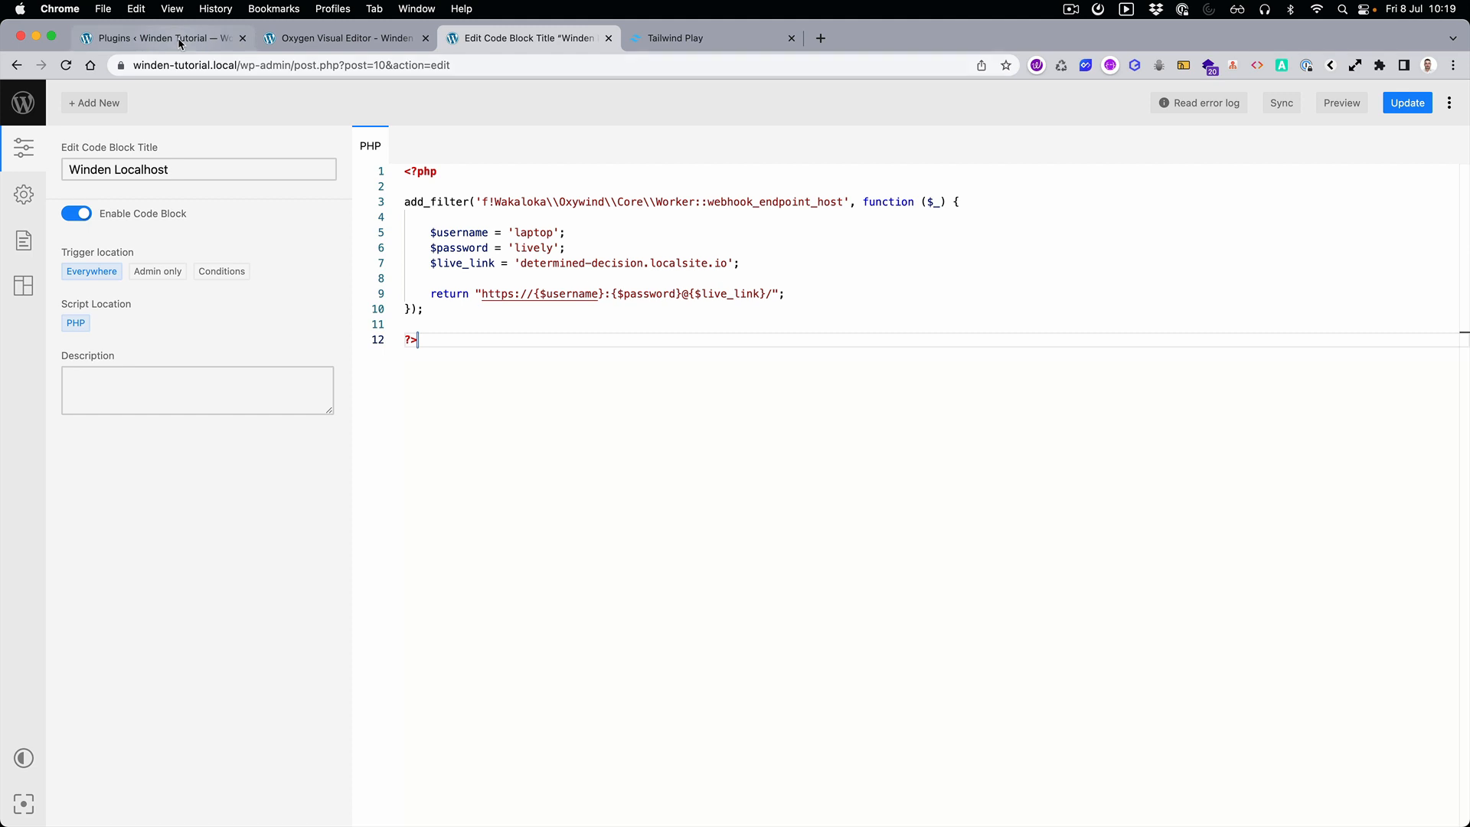
click(169, 38)
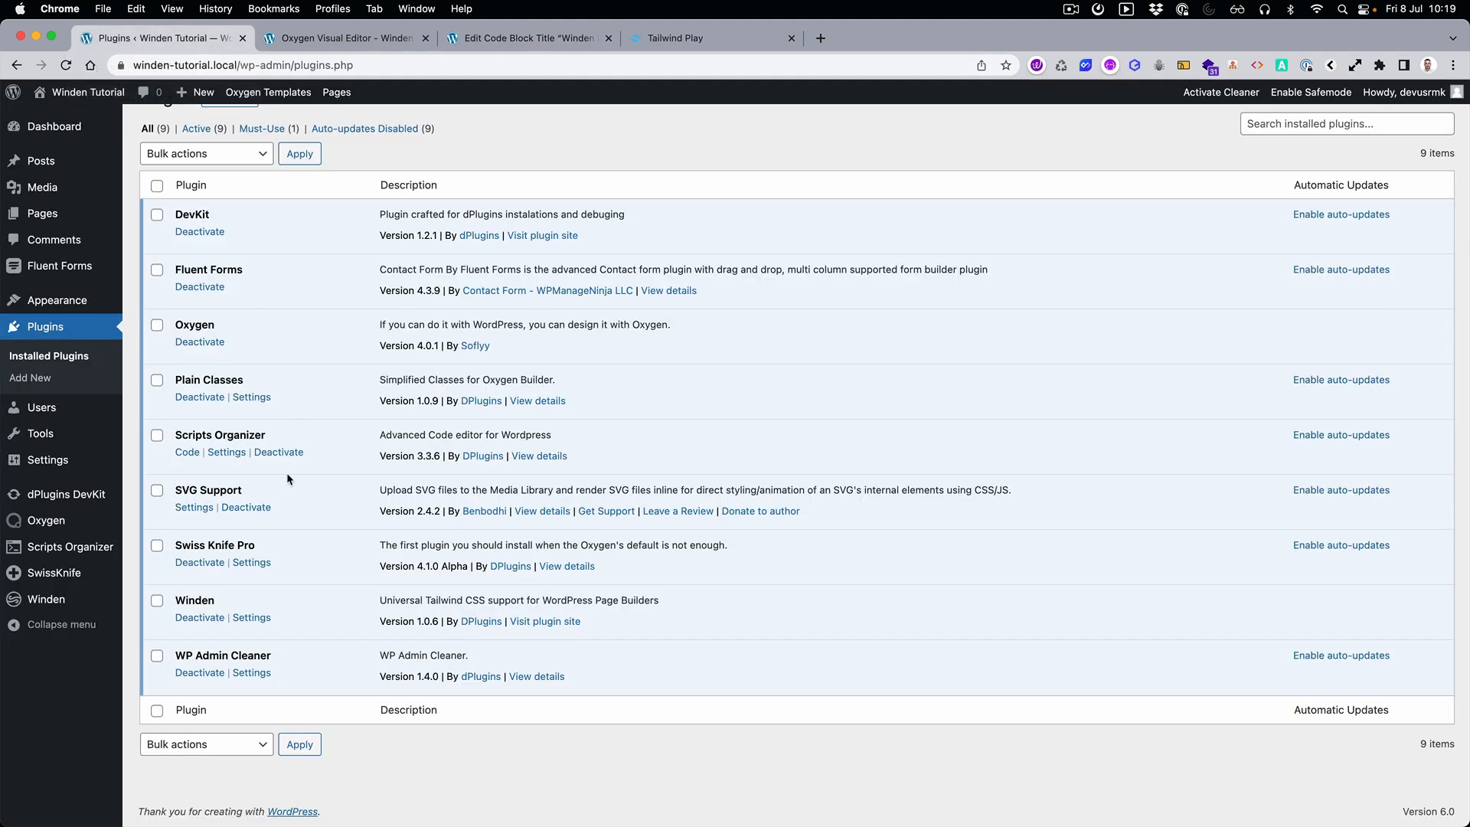
mouse_move(256, 553)
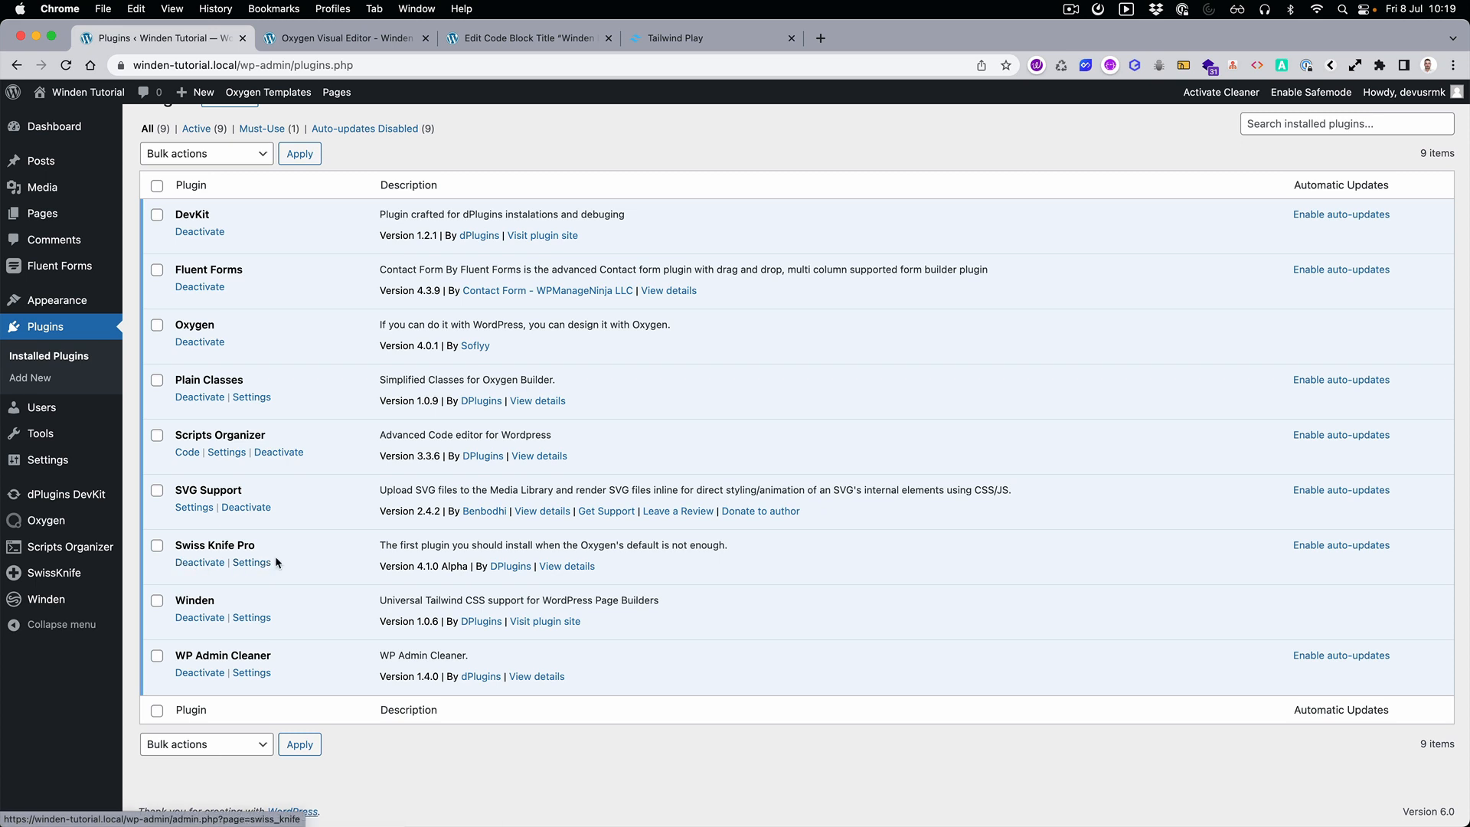
mouse_move(296, 563)
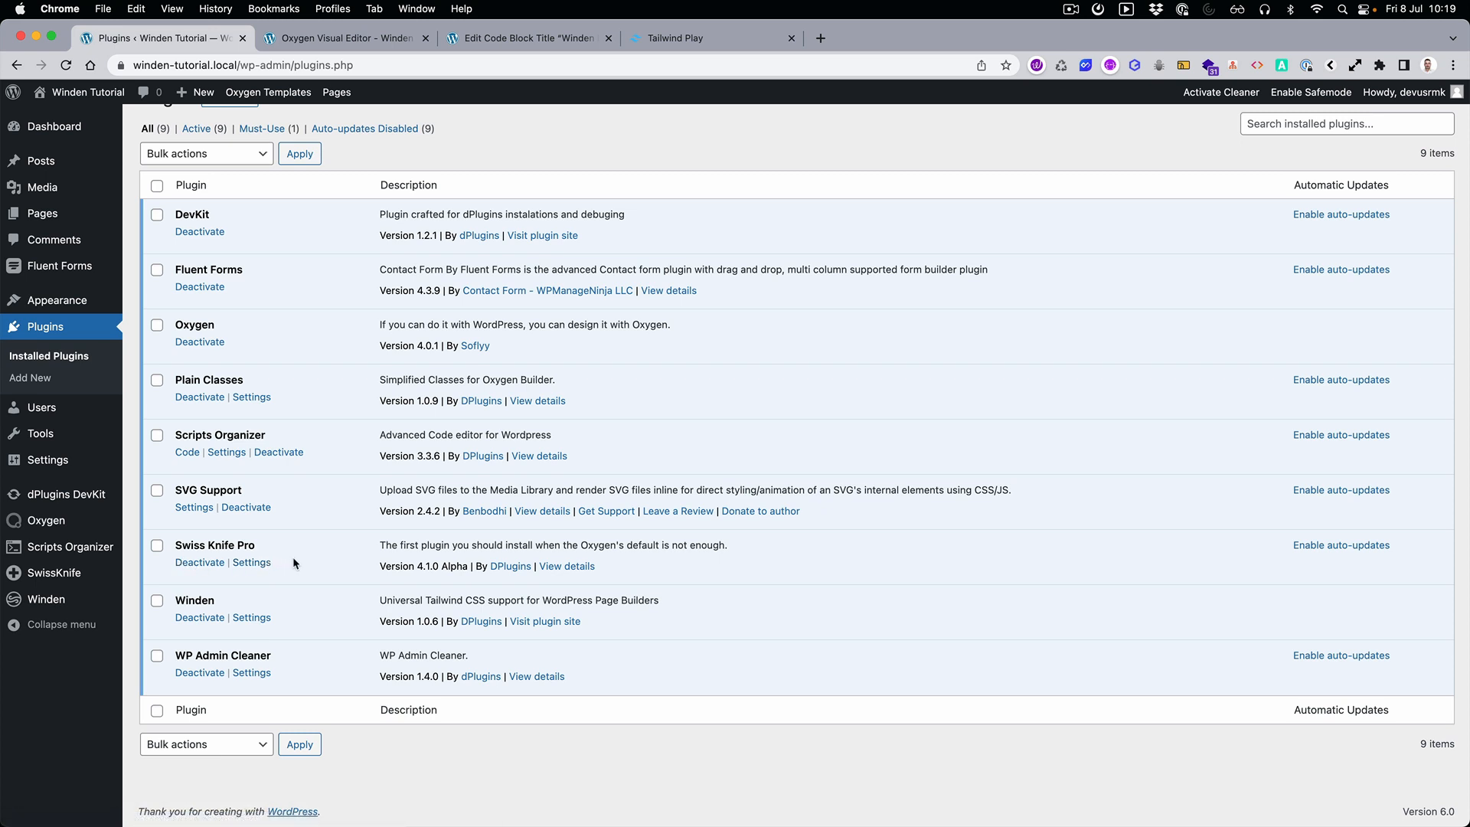
mouse_move(175, 602)
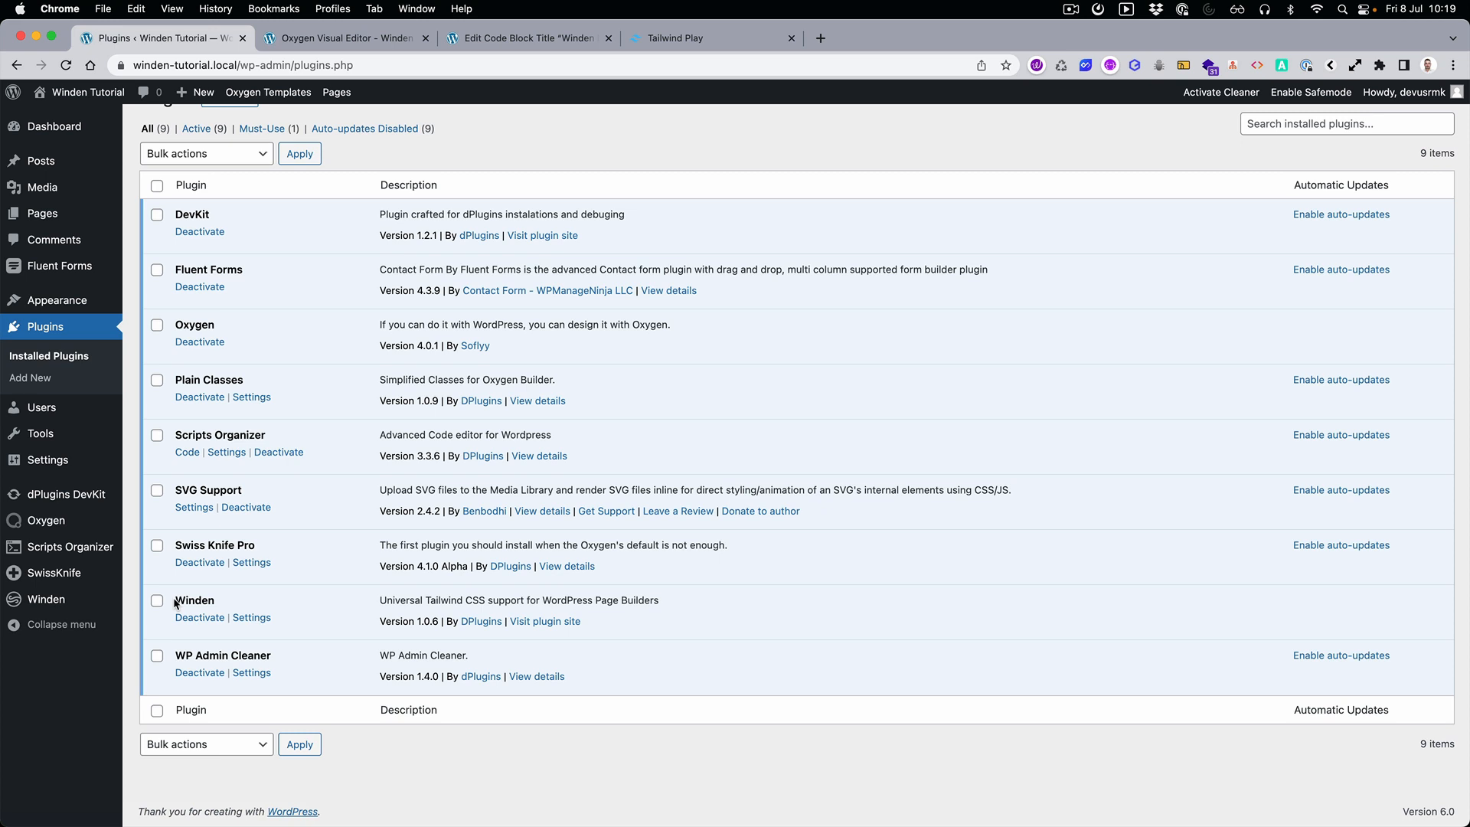
mouse_move(193, 683)
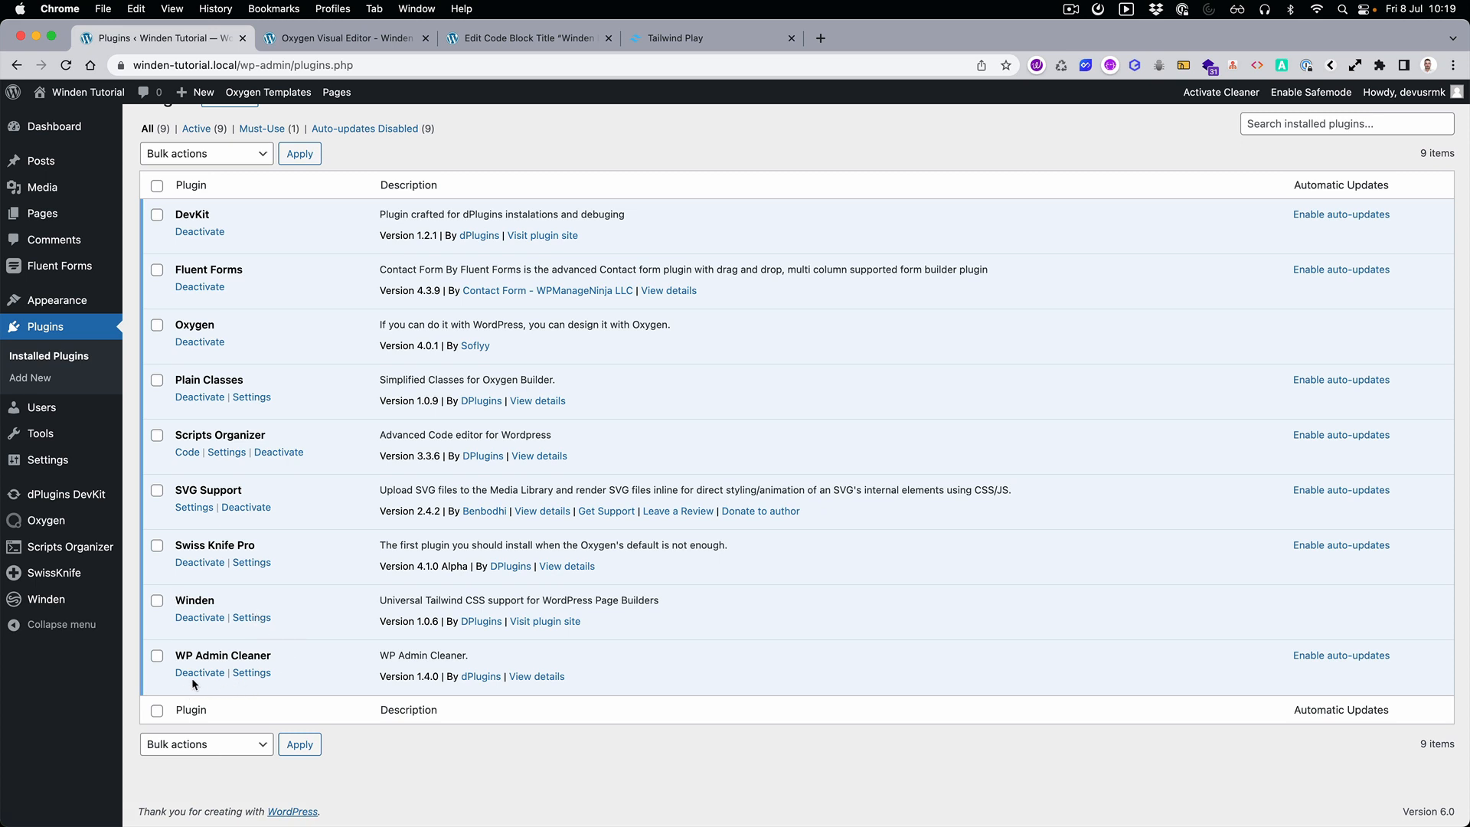
mouse_move(503, 8)
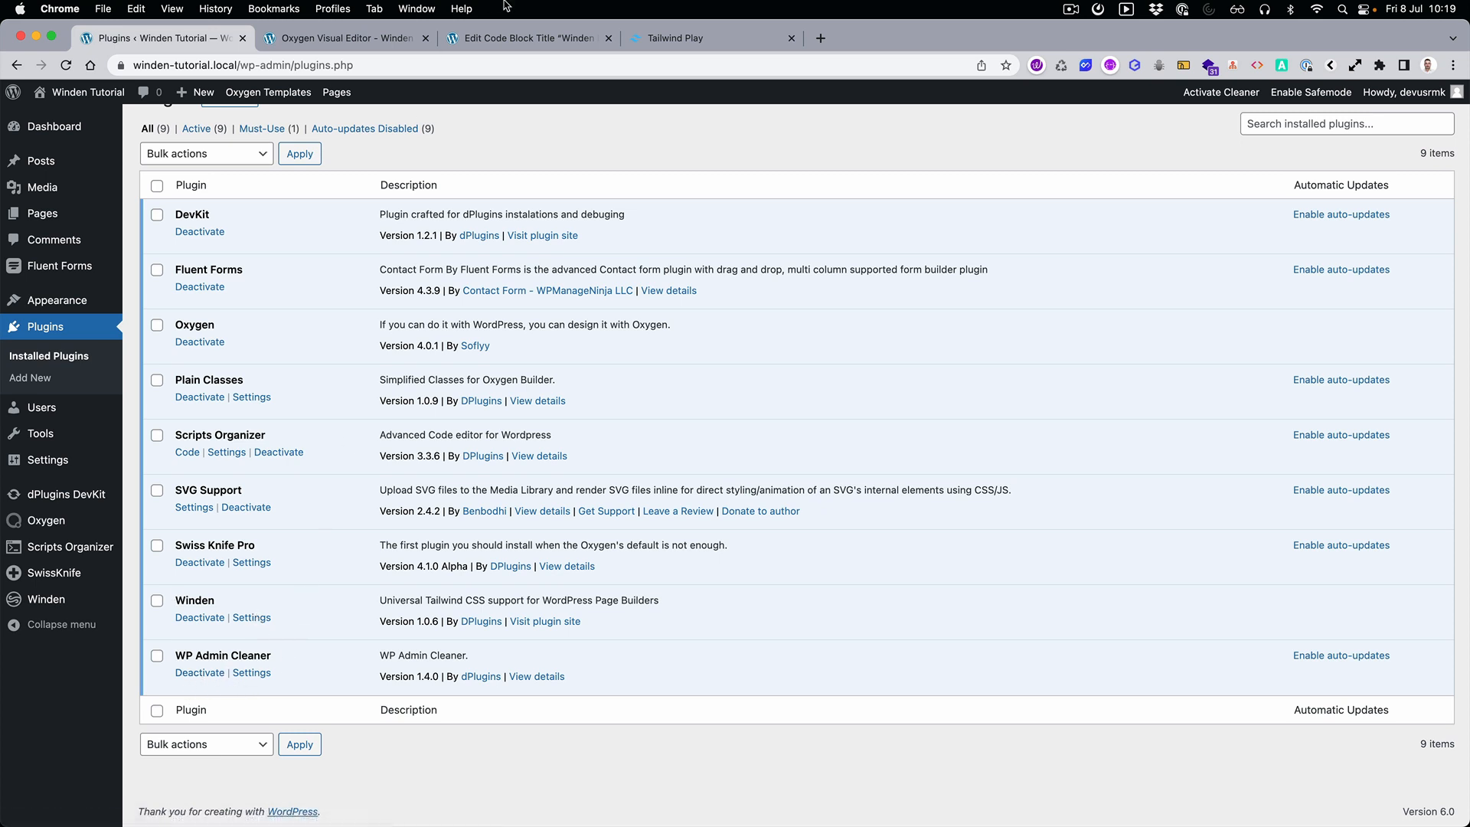
mouse_move(213, 645)
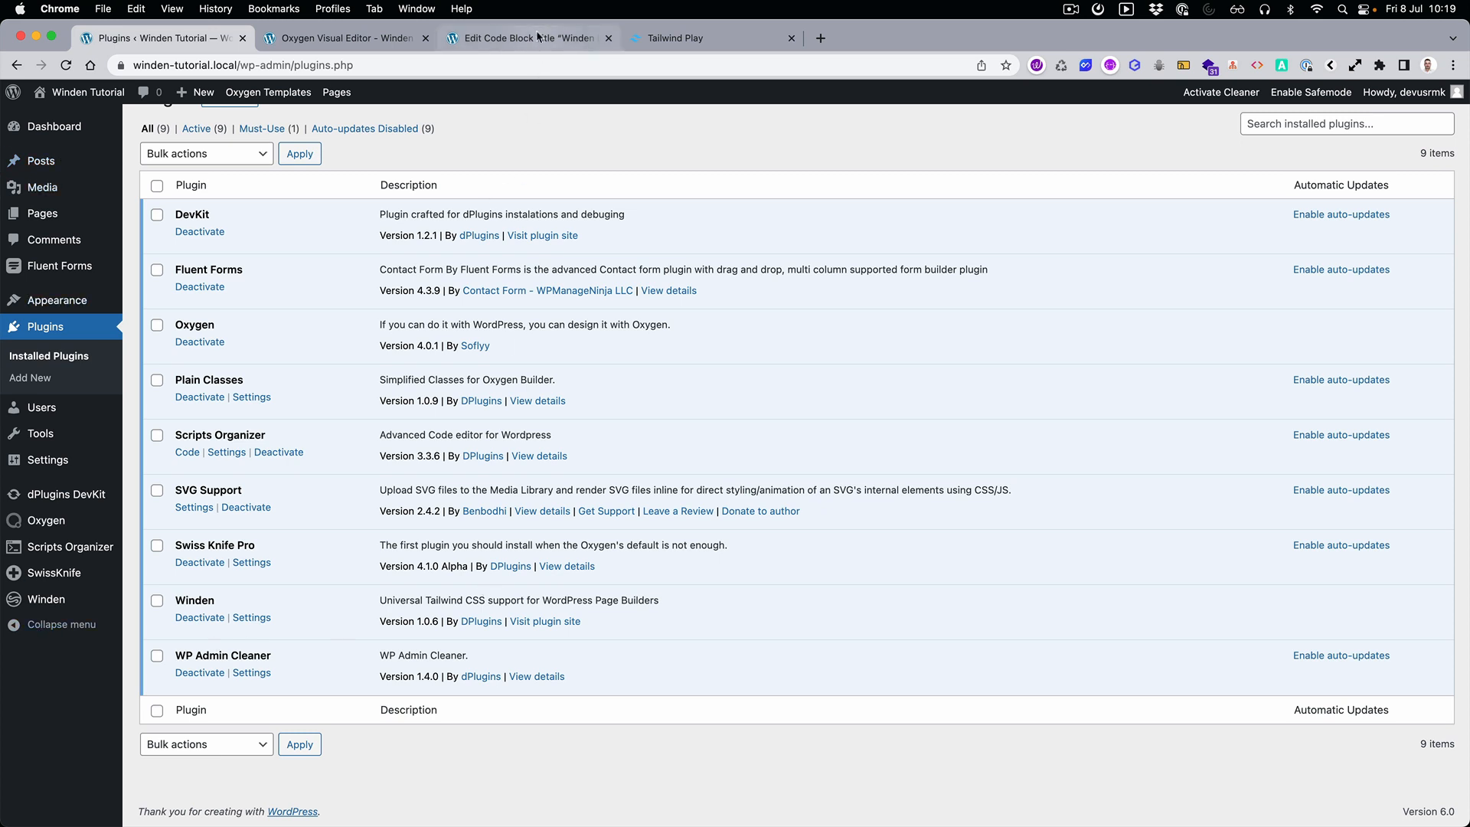
click(676, 37)
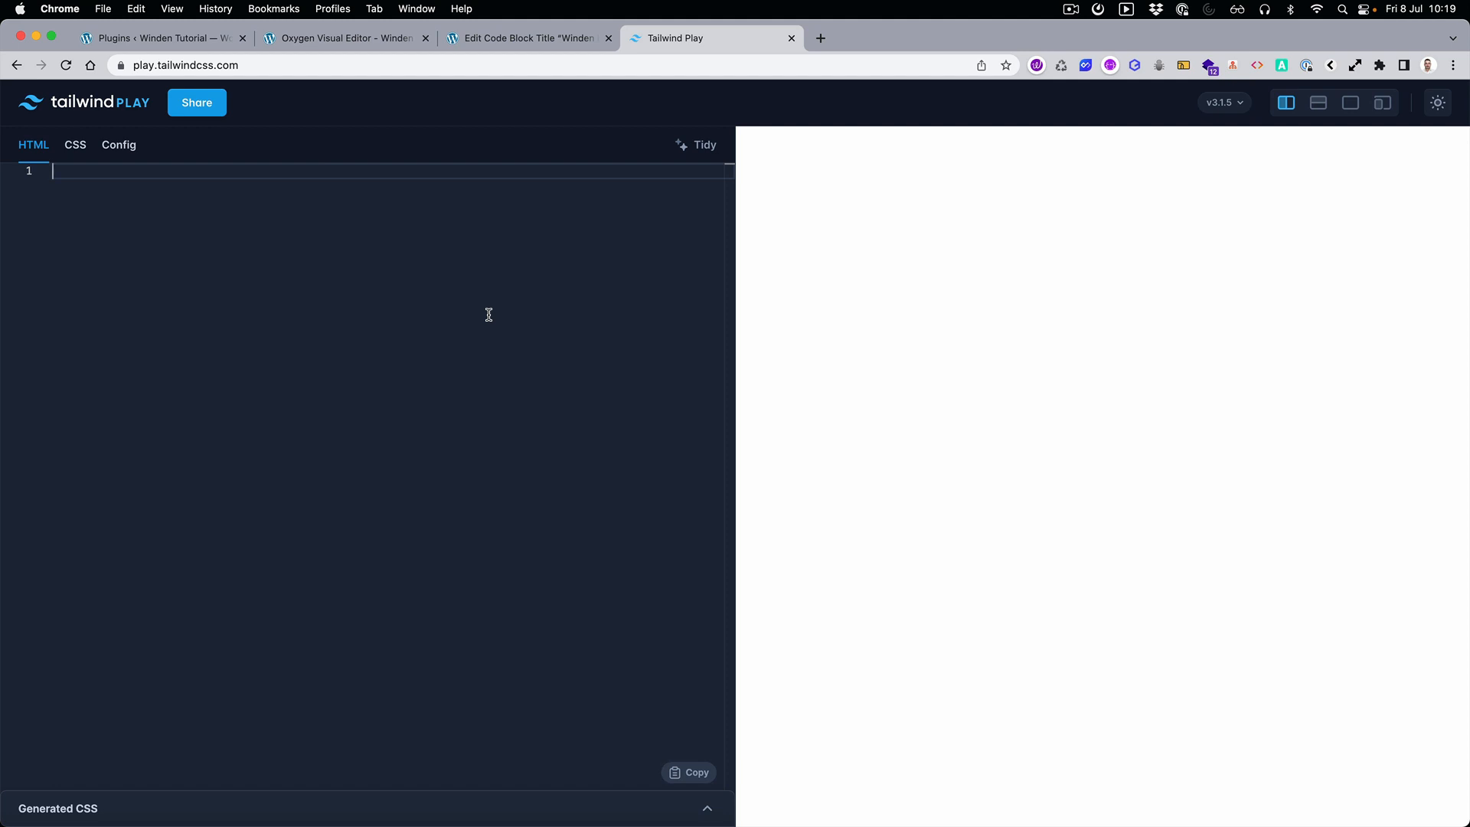
Step: Write Emmet div rows with bg-slate-400 background classes
text(div)
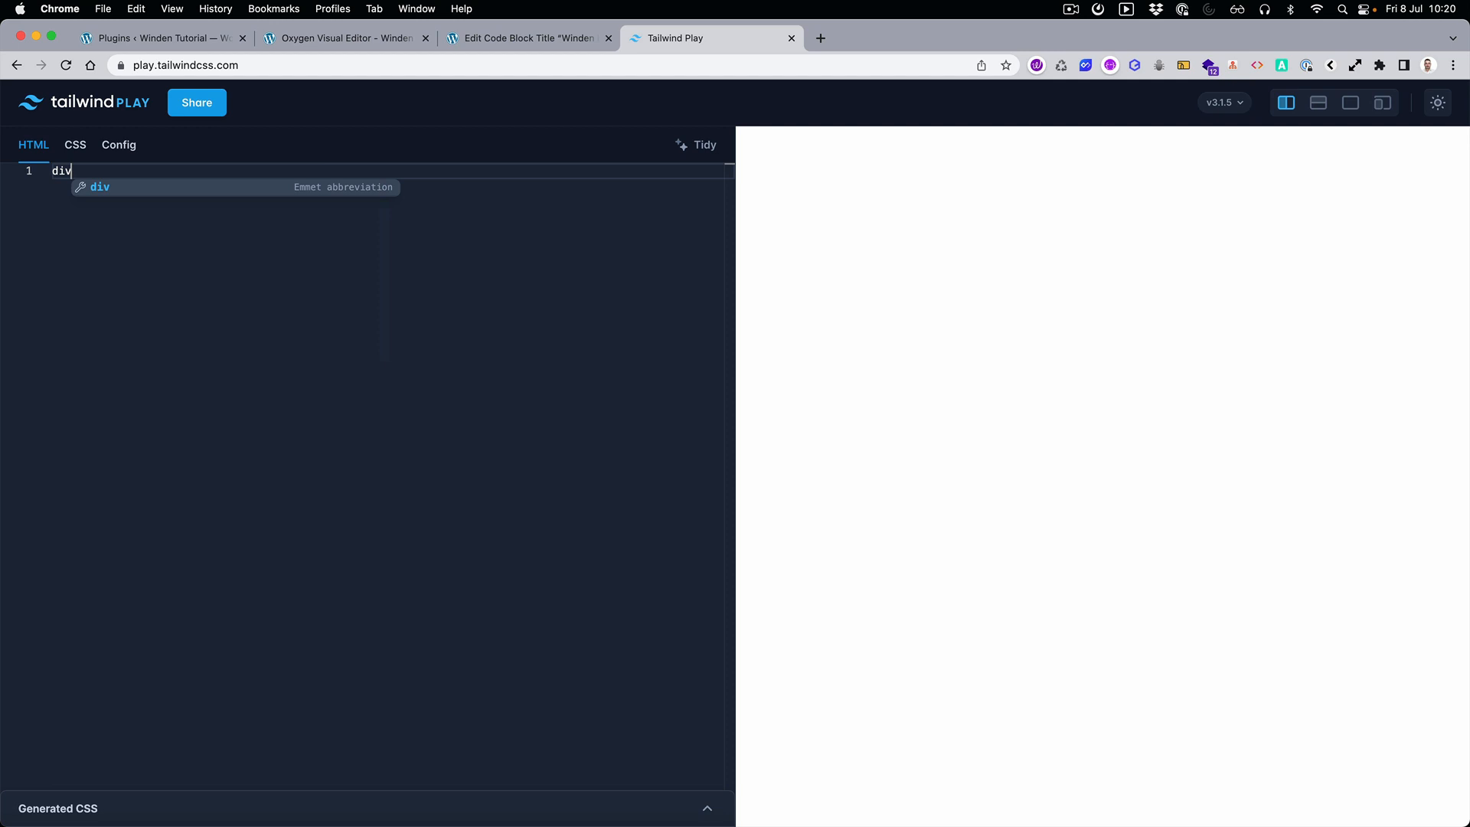
text(.)
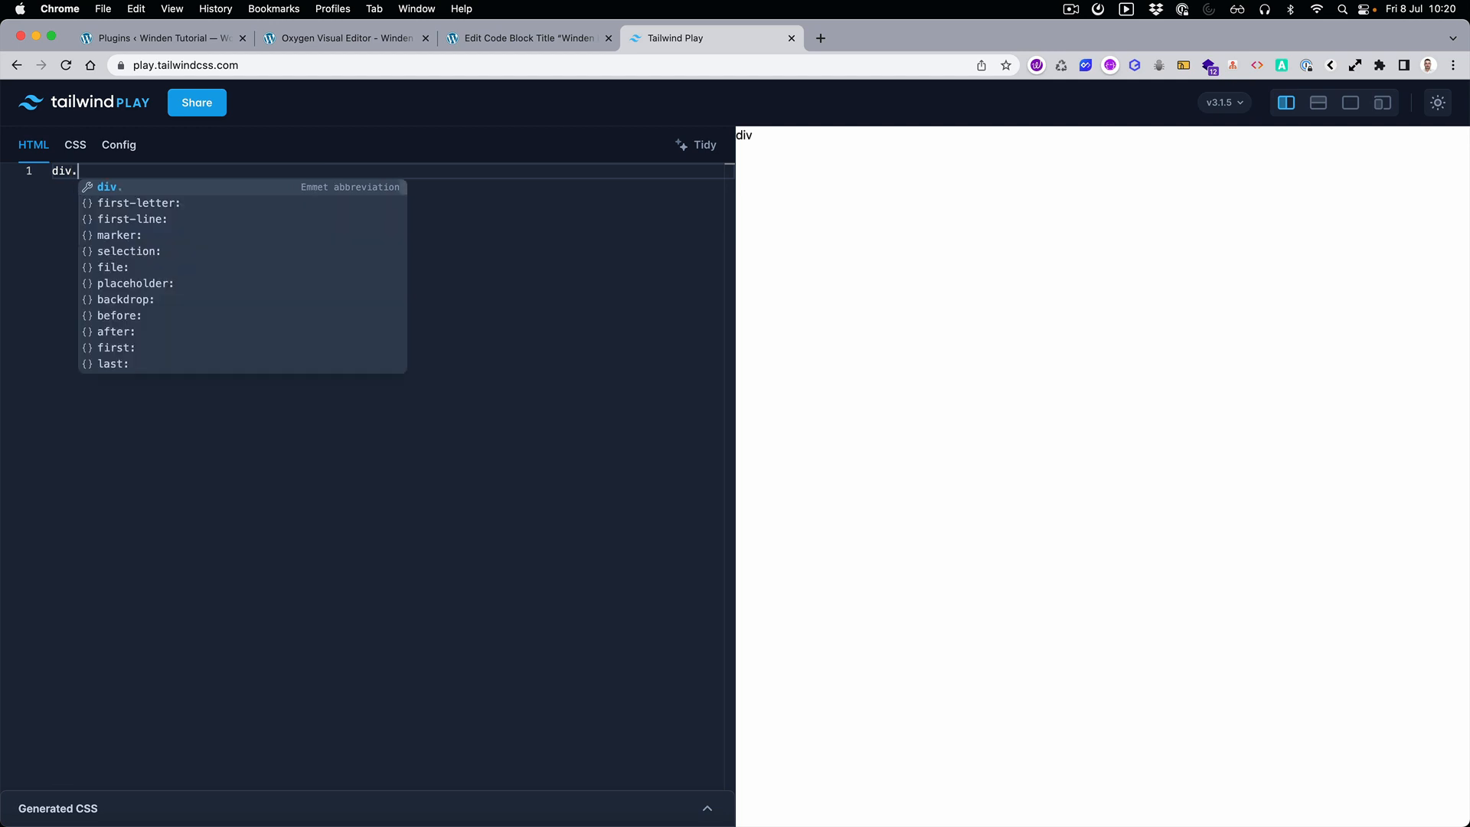
text(b)
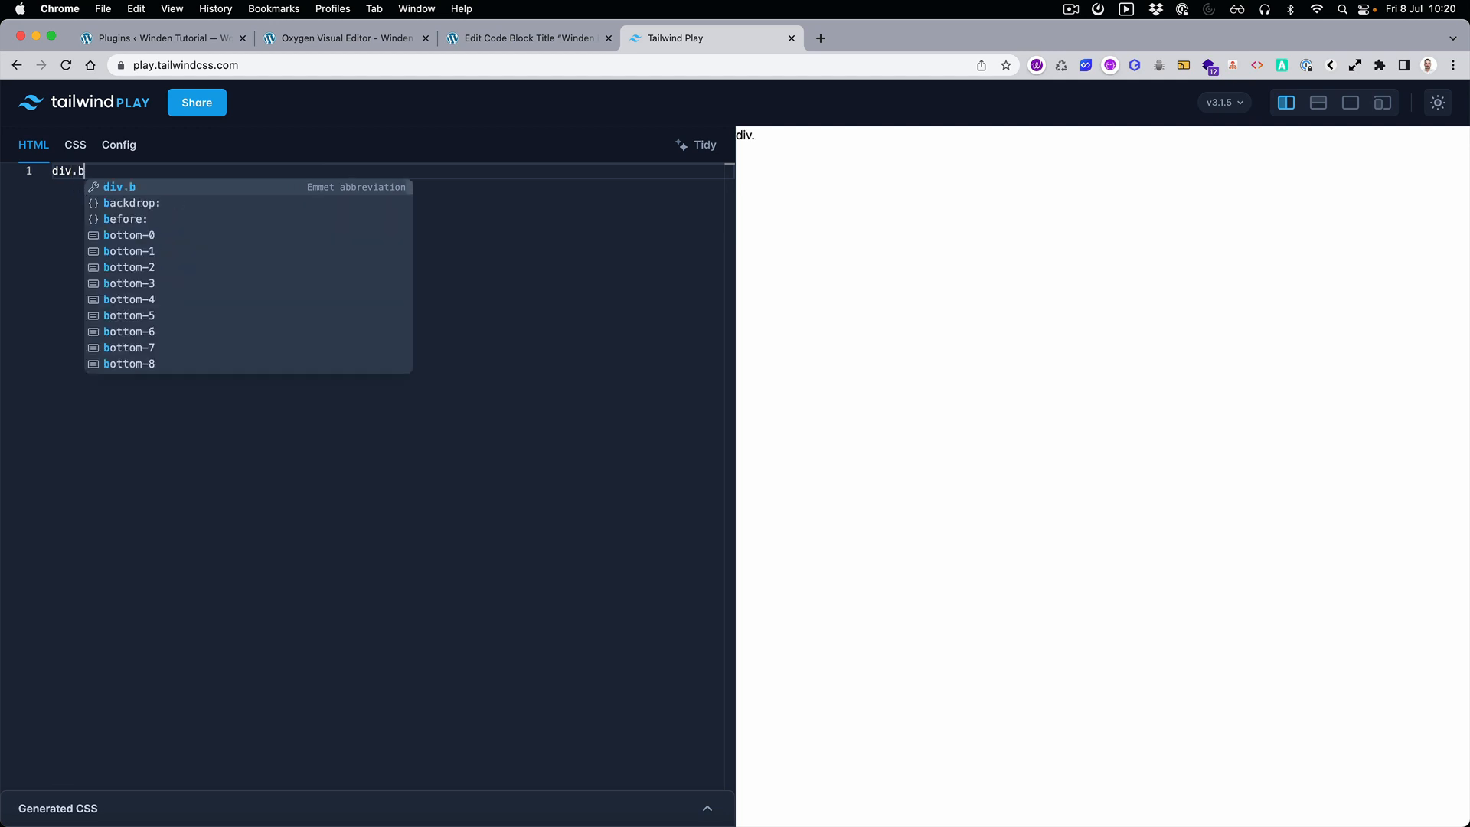
text(g-)
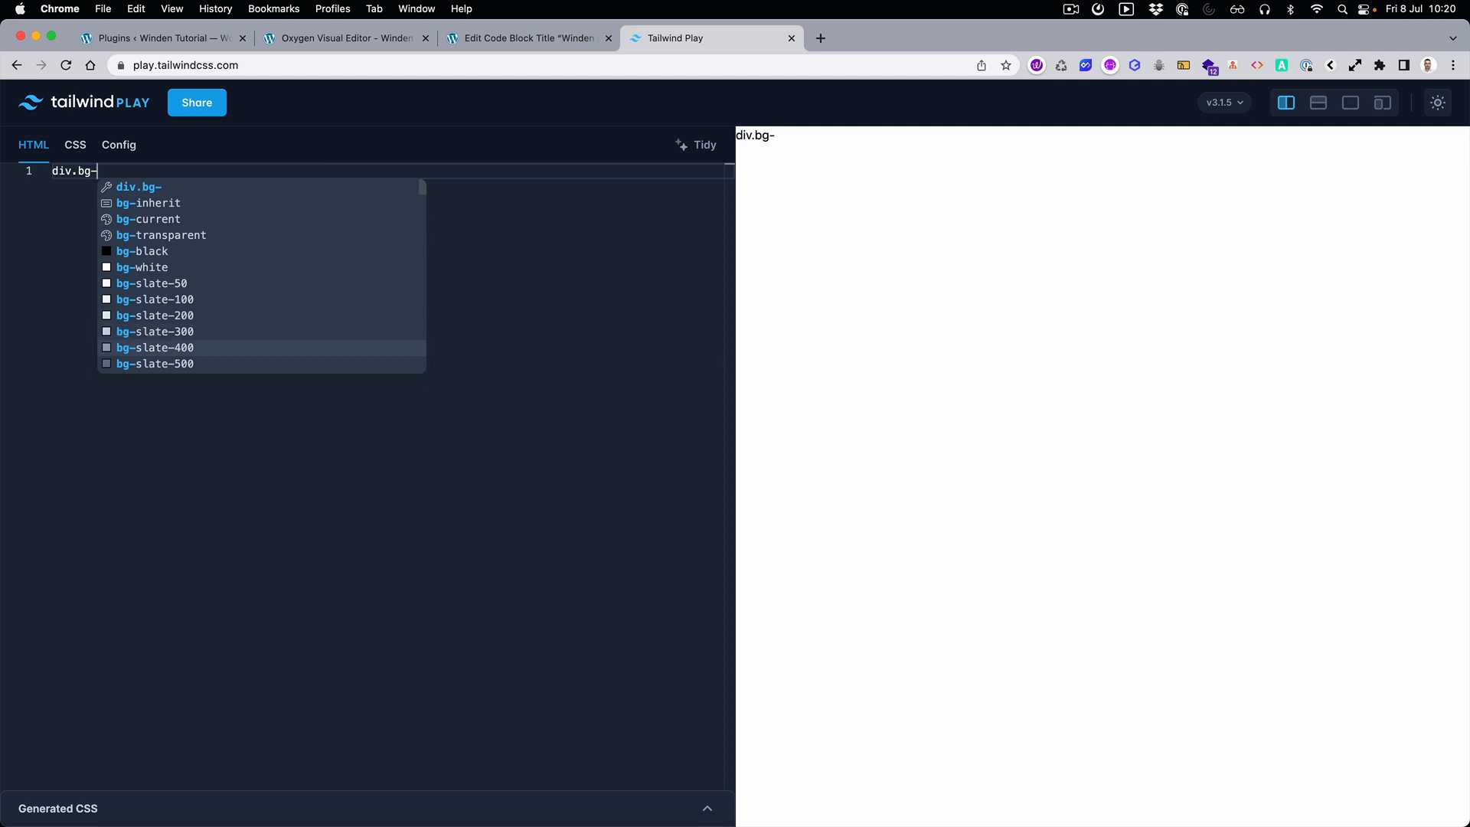
click(154, 347)
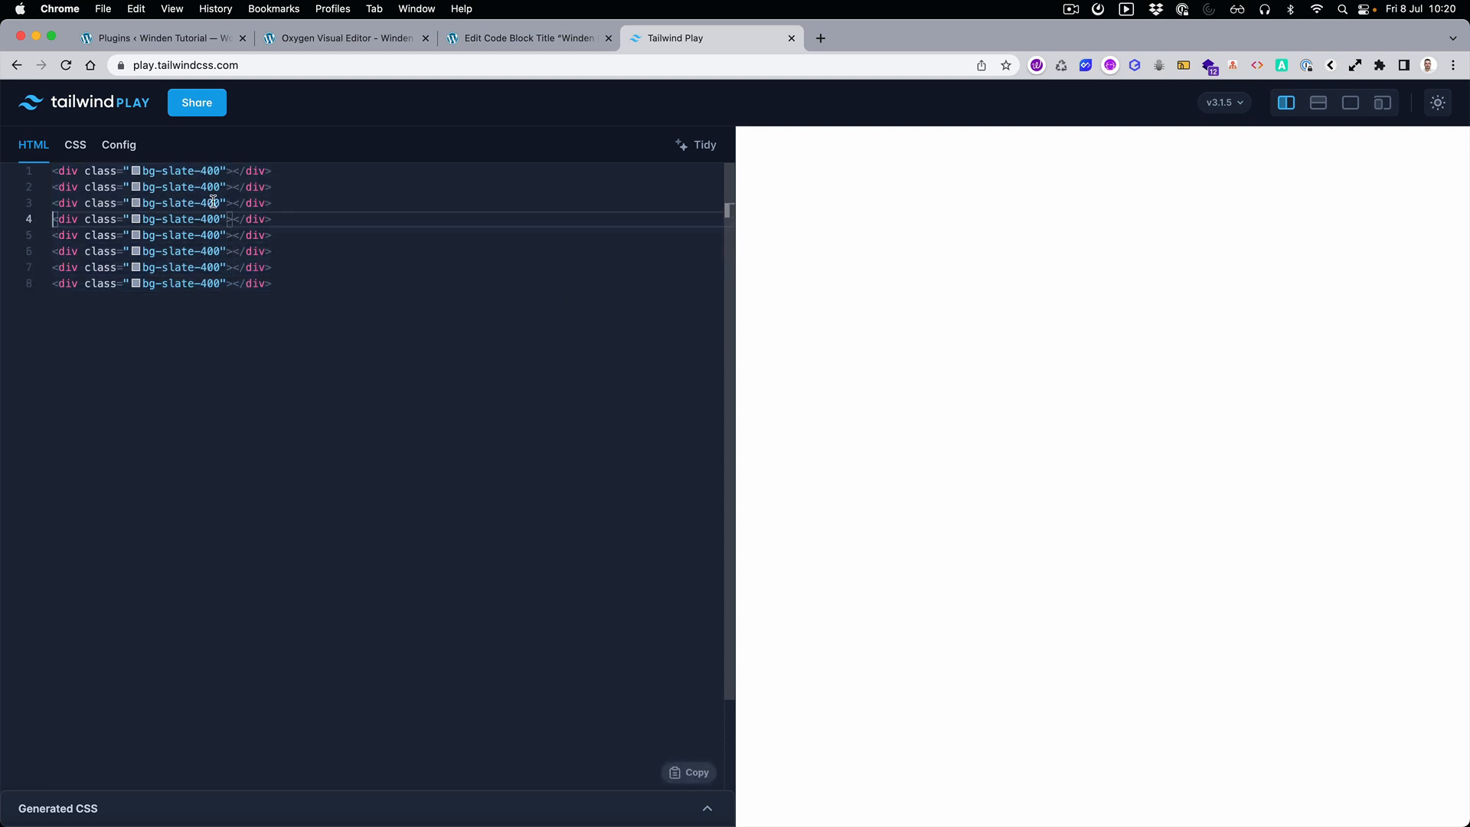
mouse_move(207, 202)
text(6)
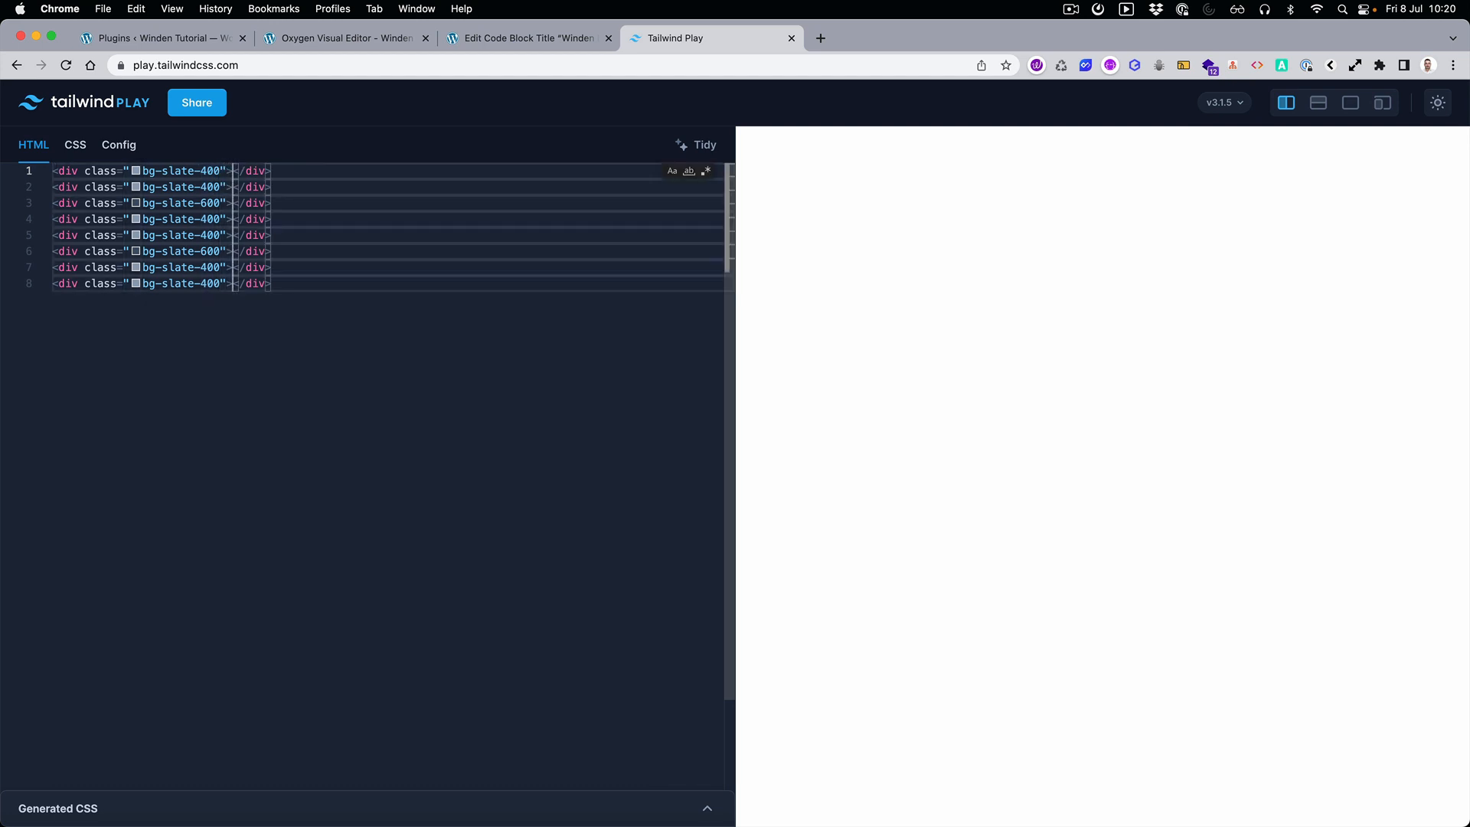
Step: Put an h2 reading 'This is just a test' in each div row
text(<h2>T</h2><)
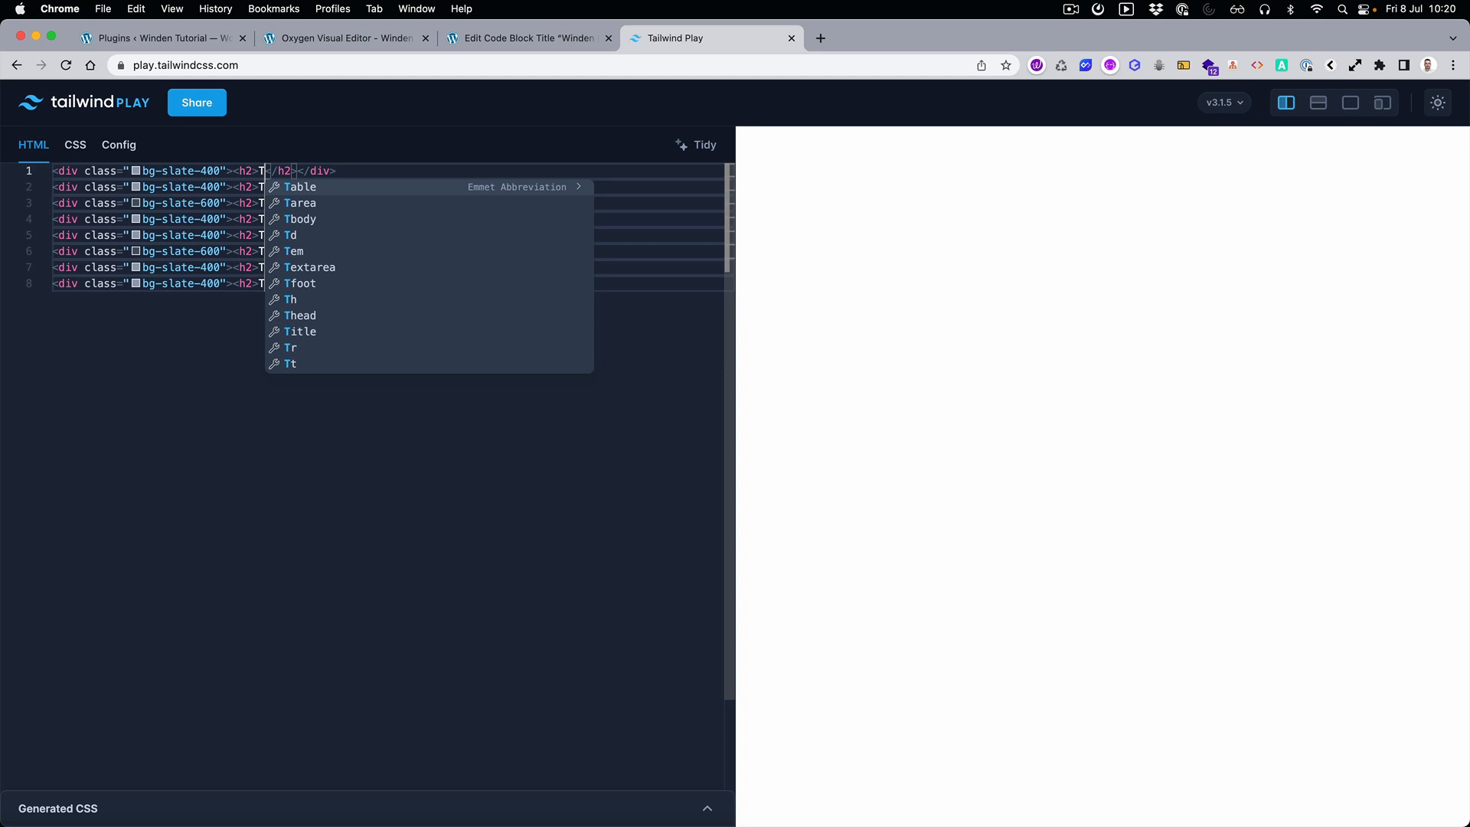
text(This is just a test)
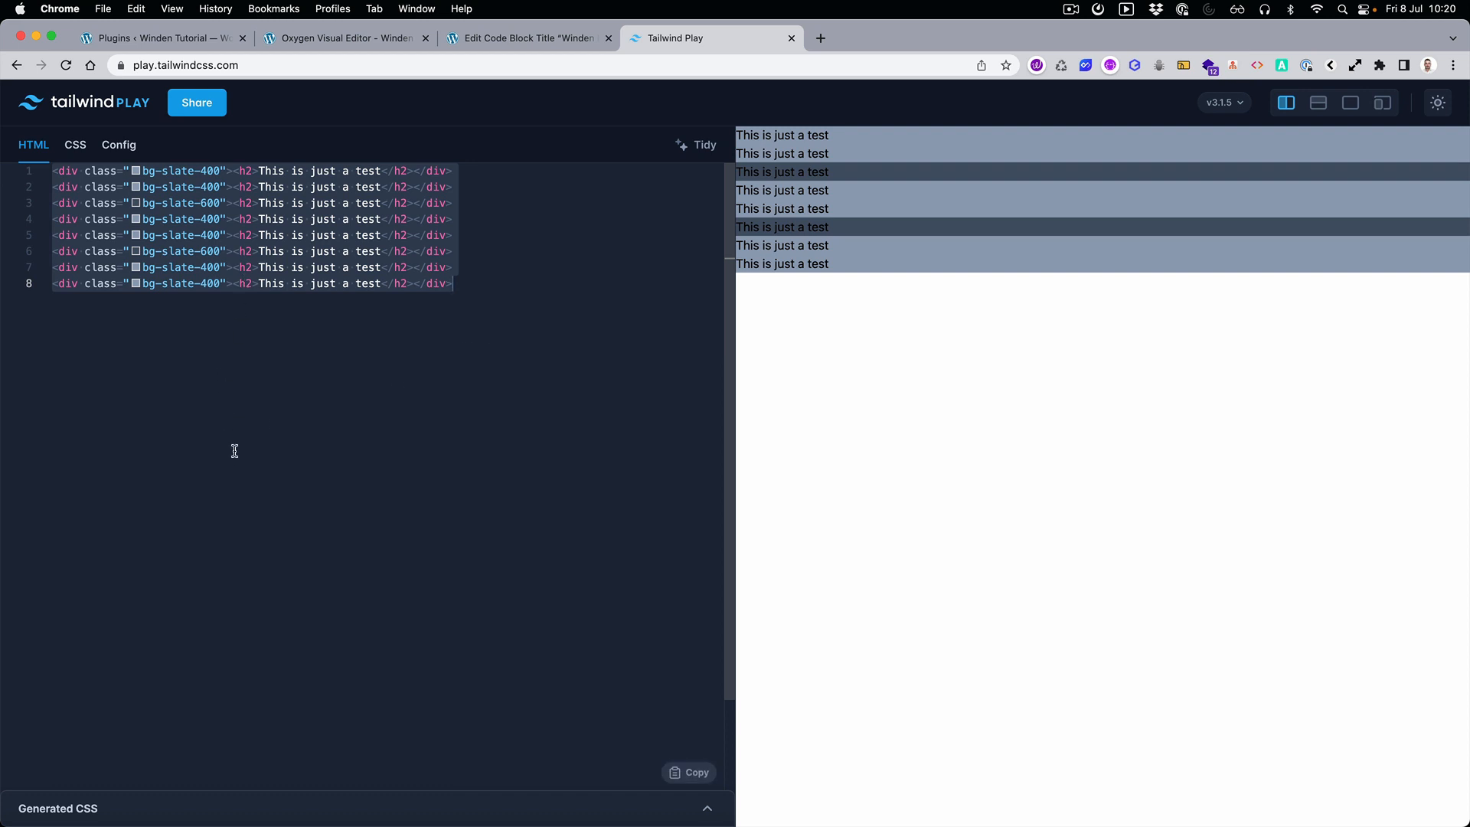
mouse_move(302, 203)
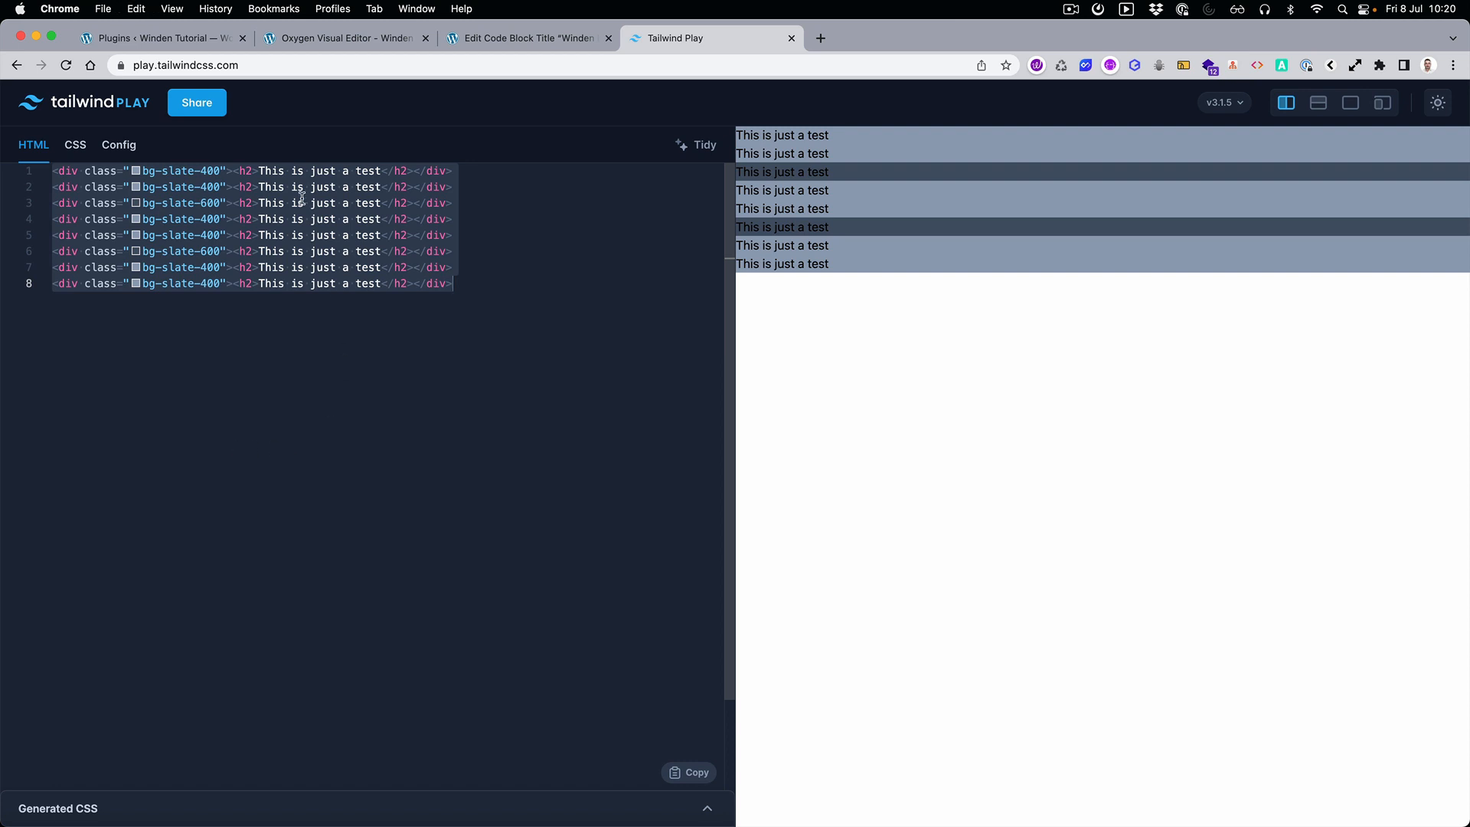
click(344, 39)
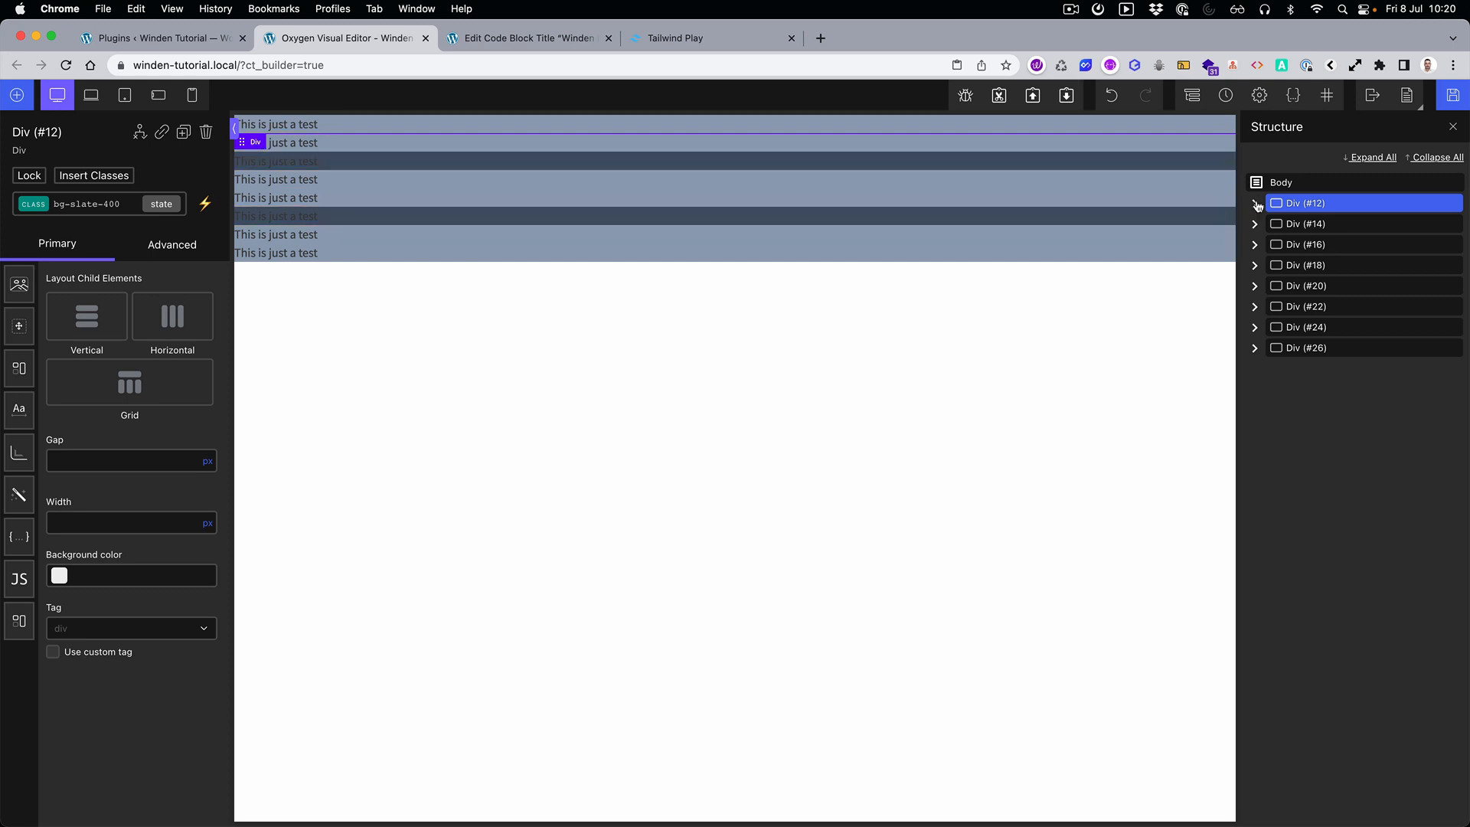
Step: Delete the pasted Div rows in Oxygen and add a text-white class to the Tailwind headings
click(1254, 203)
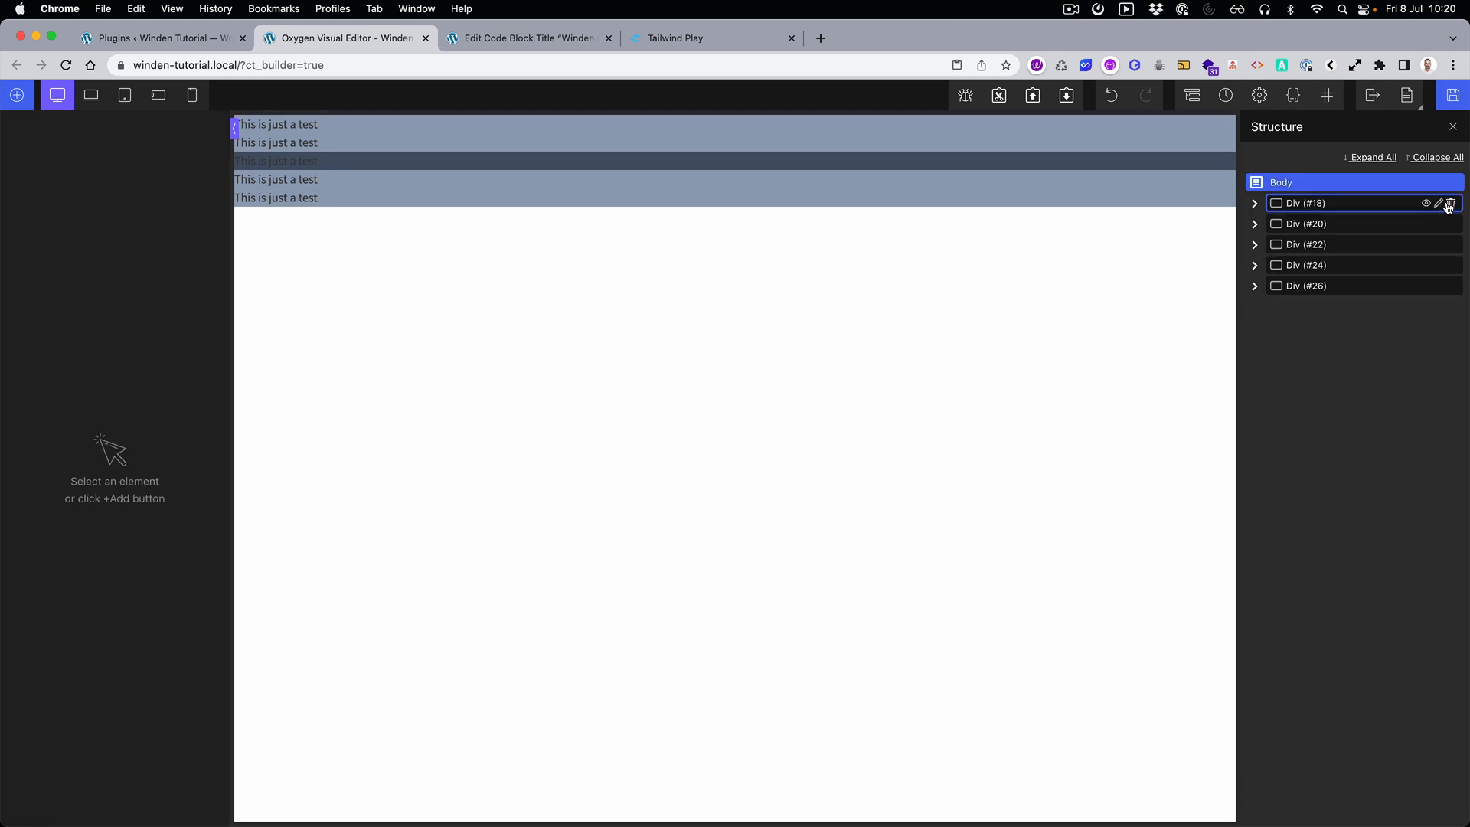
click(527, 39)
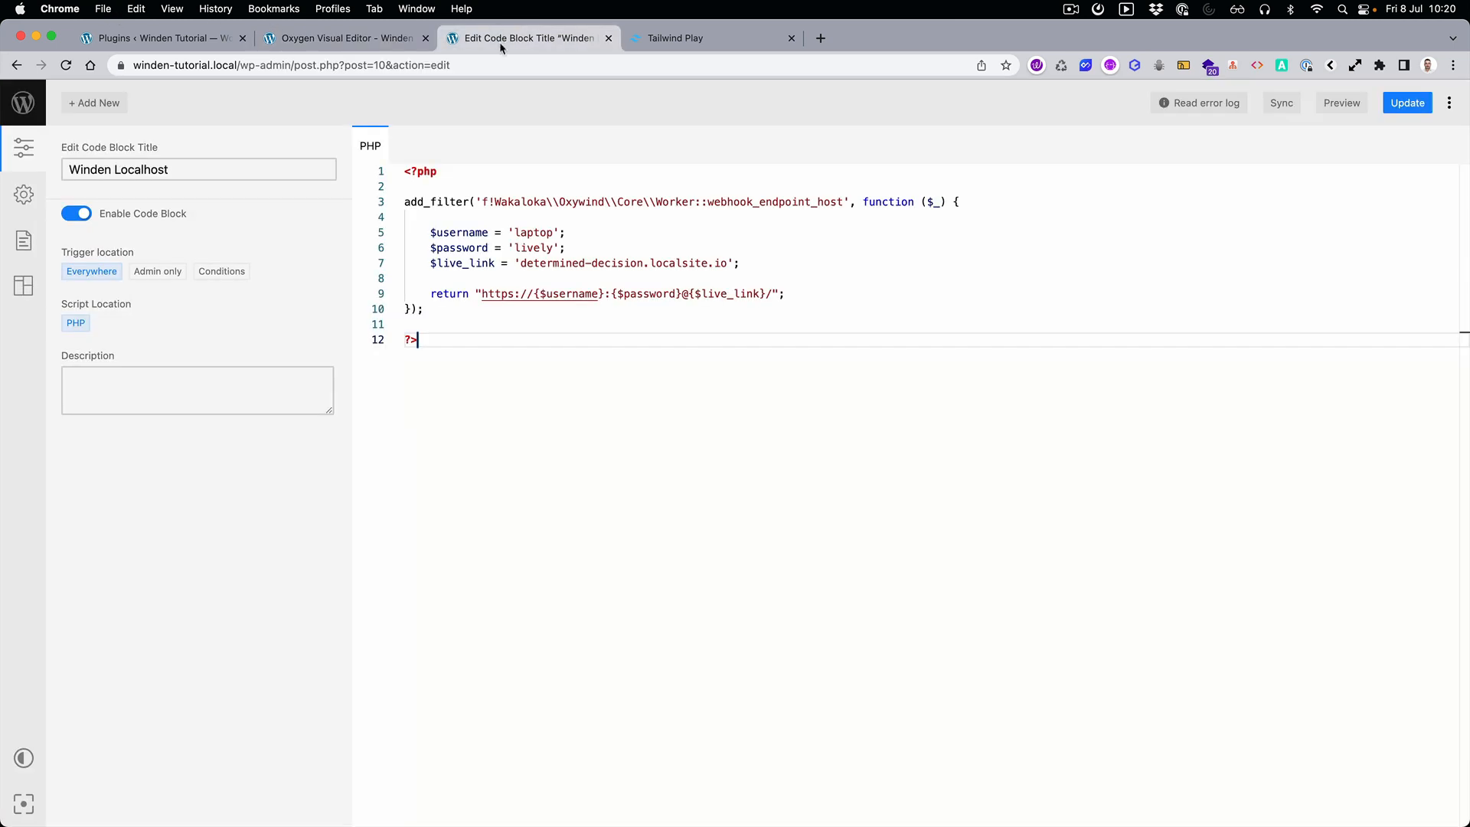
click(676, 38)
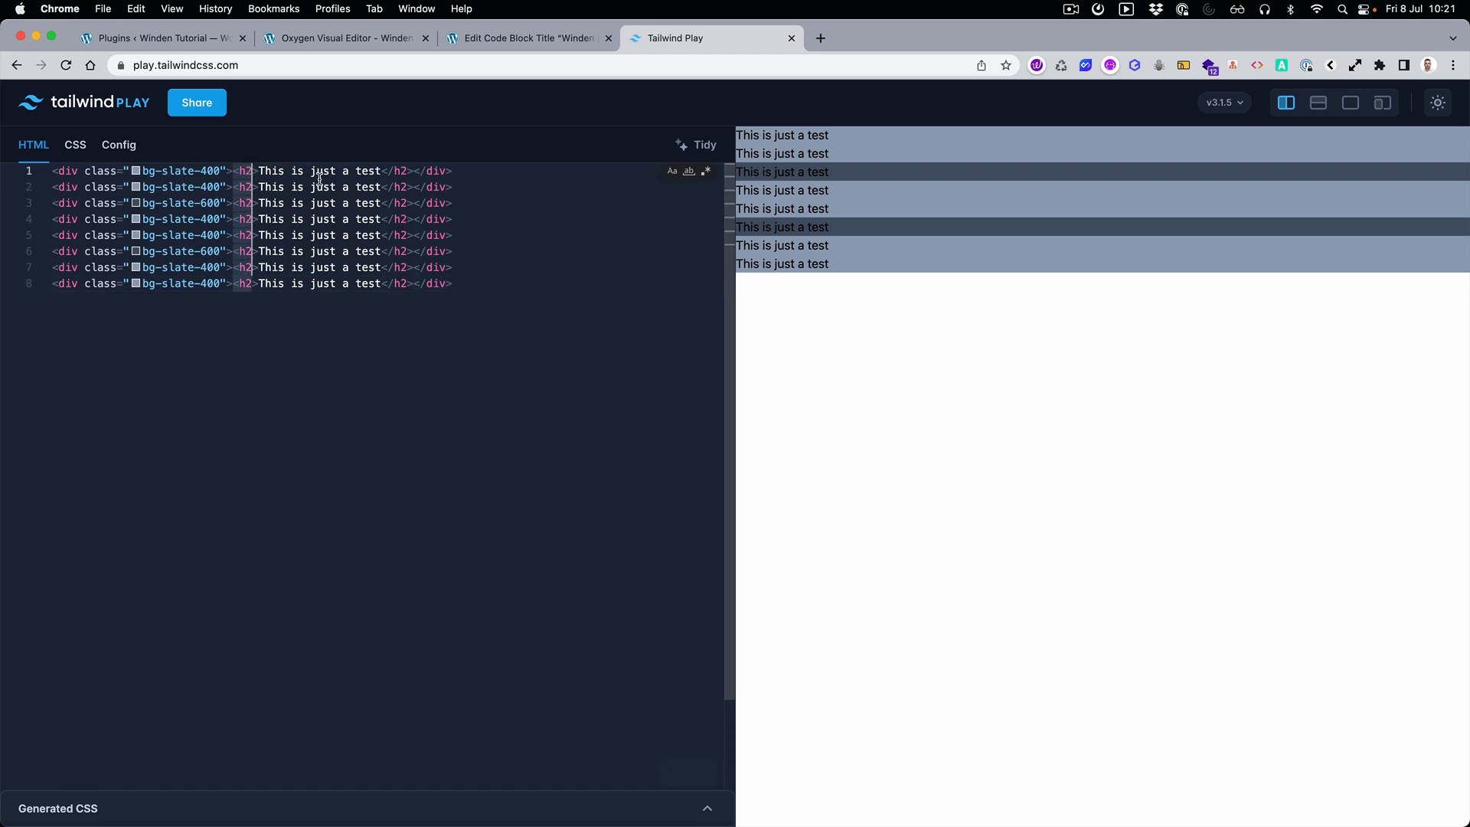
text(class="")
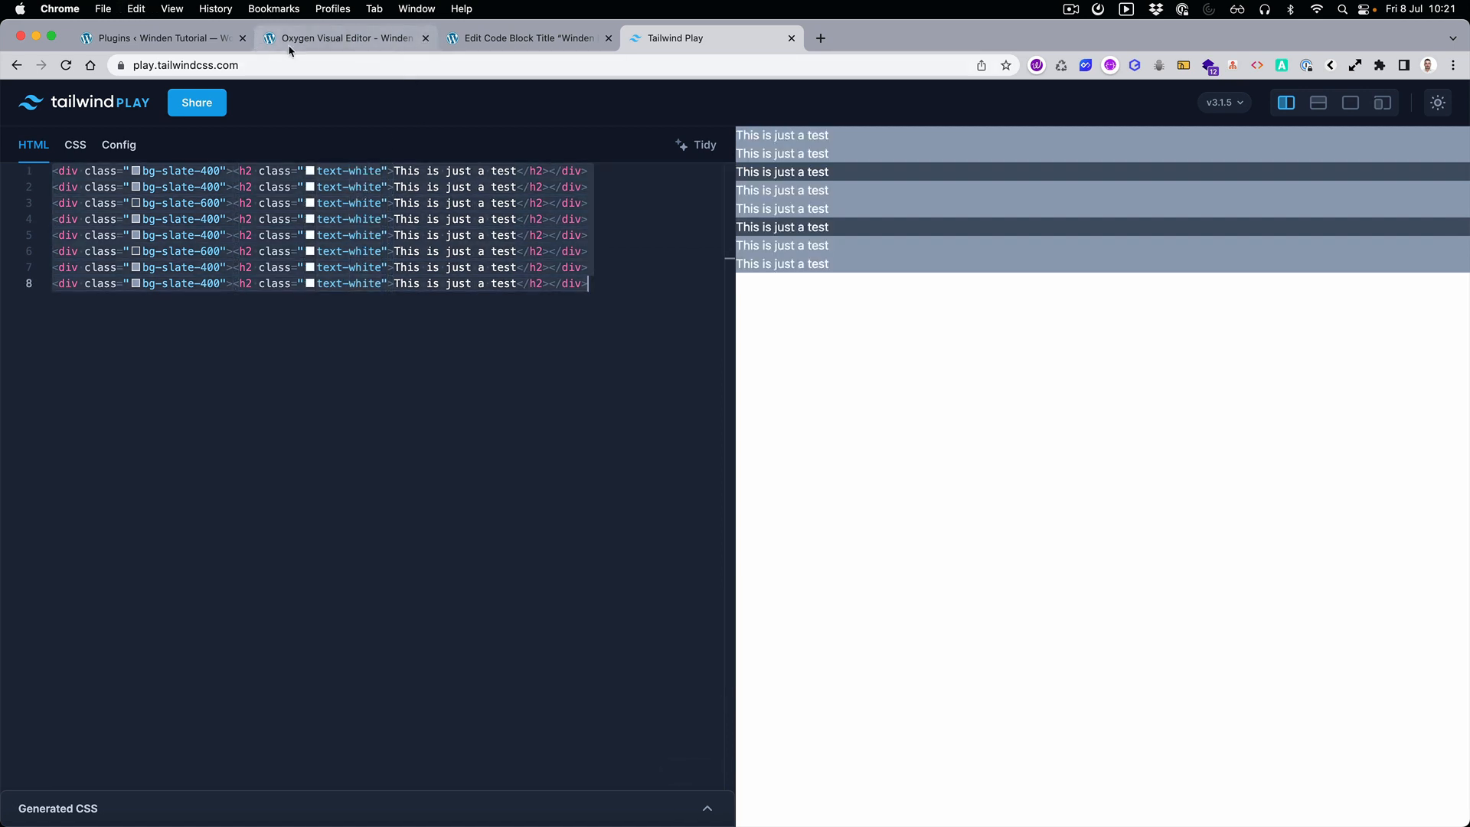
Step: Add a Div holding an h2 Heading with text 'This is a test' and start its classes
click(339, 38)
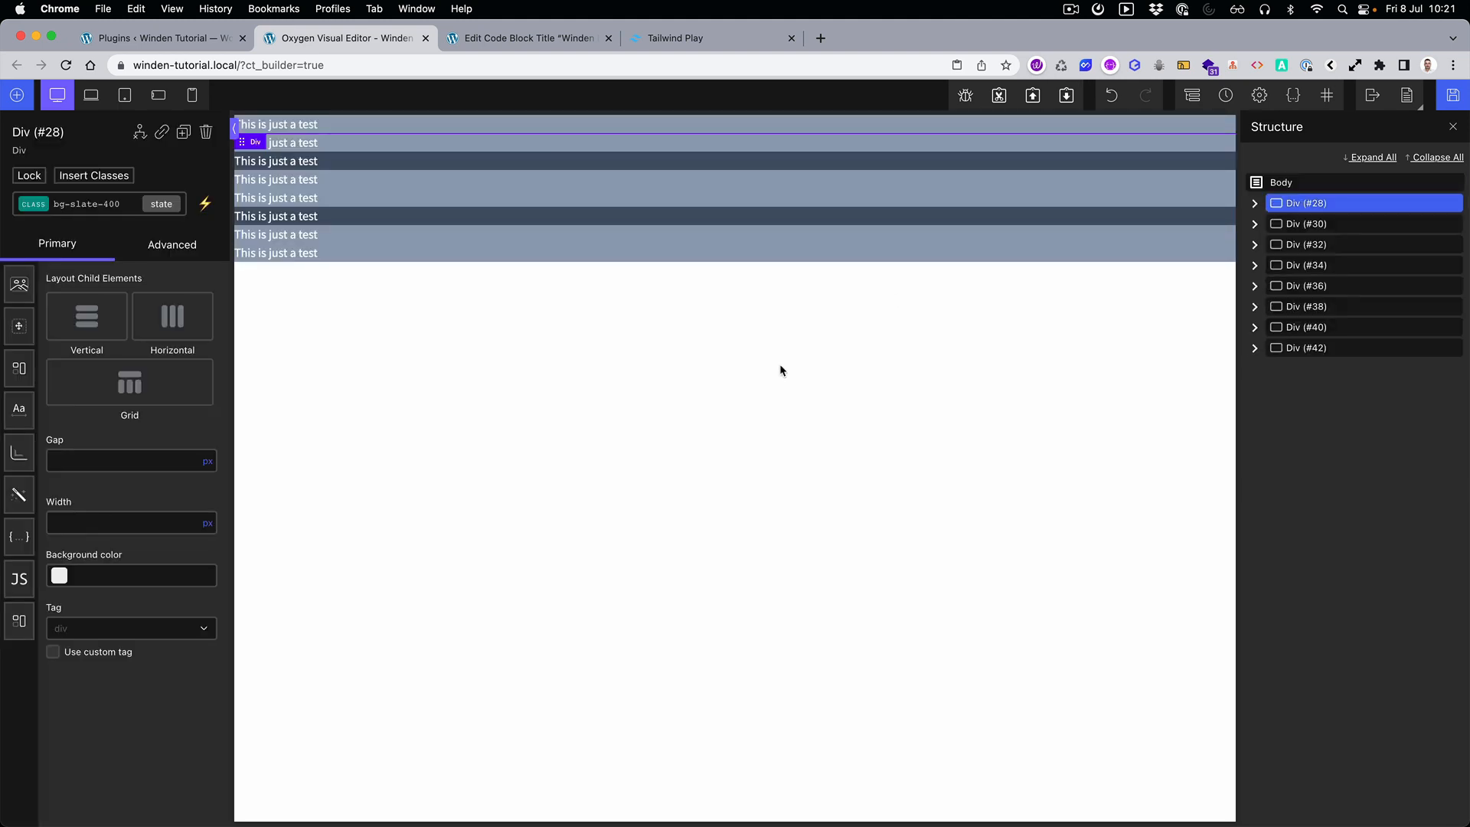
mouse_move(769, 347)
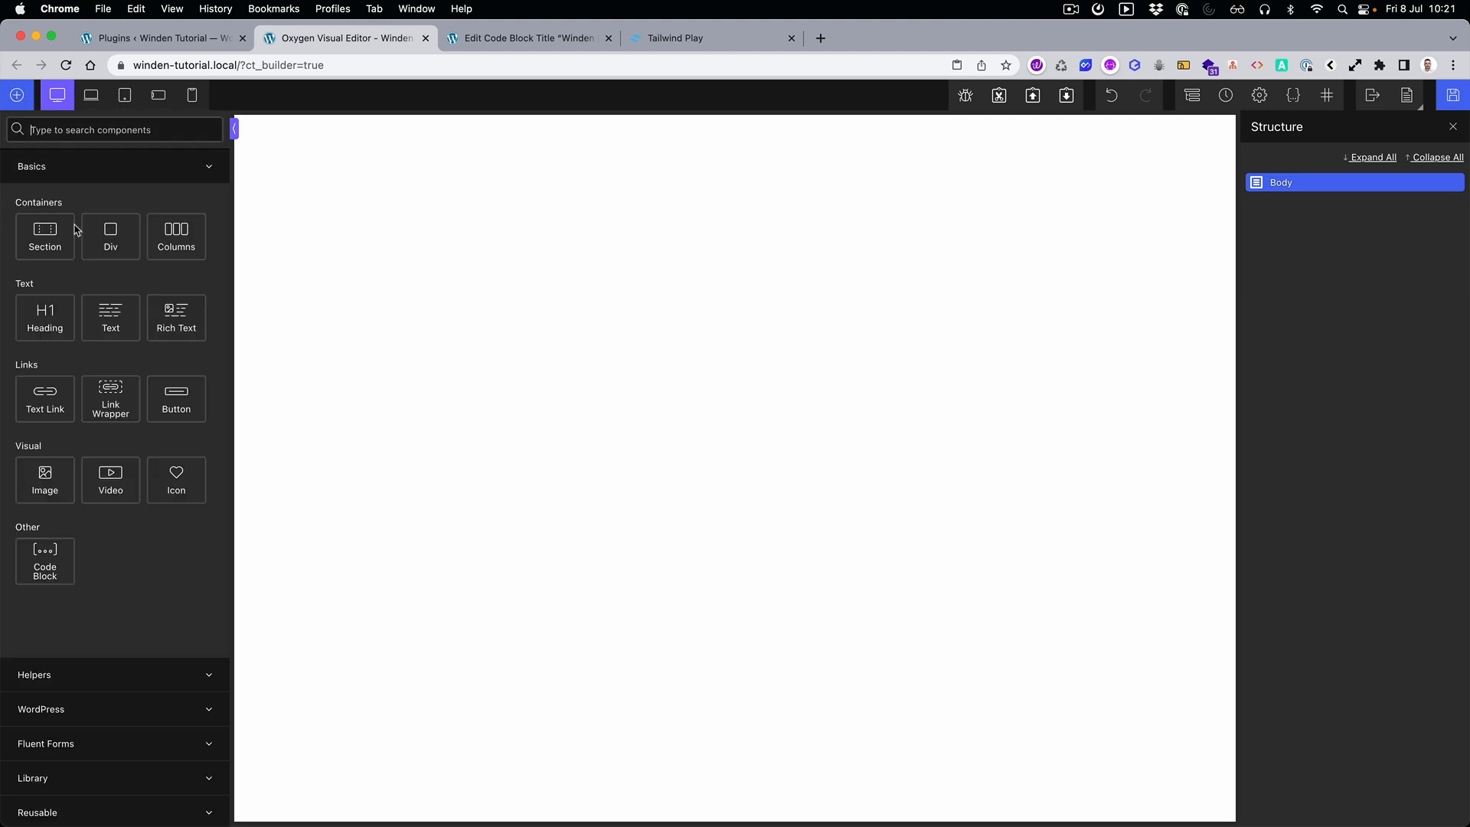
click(110, 236)
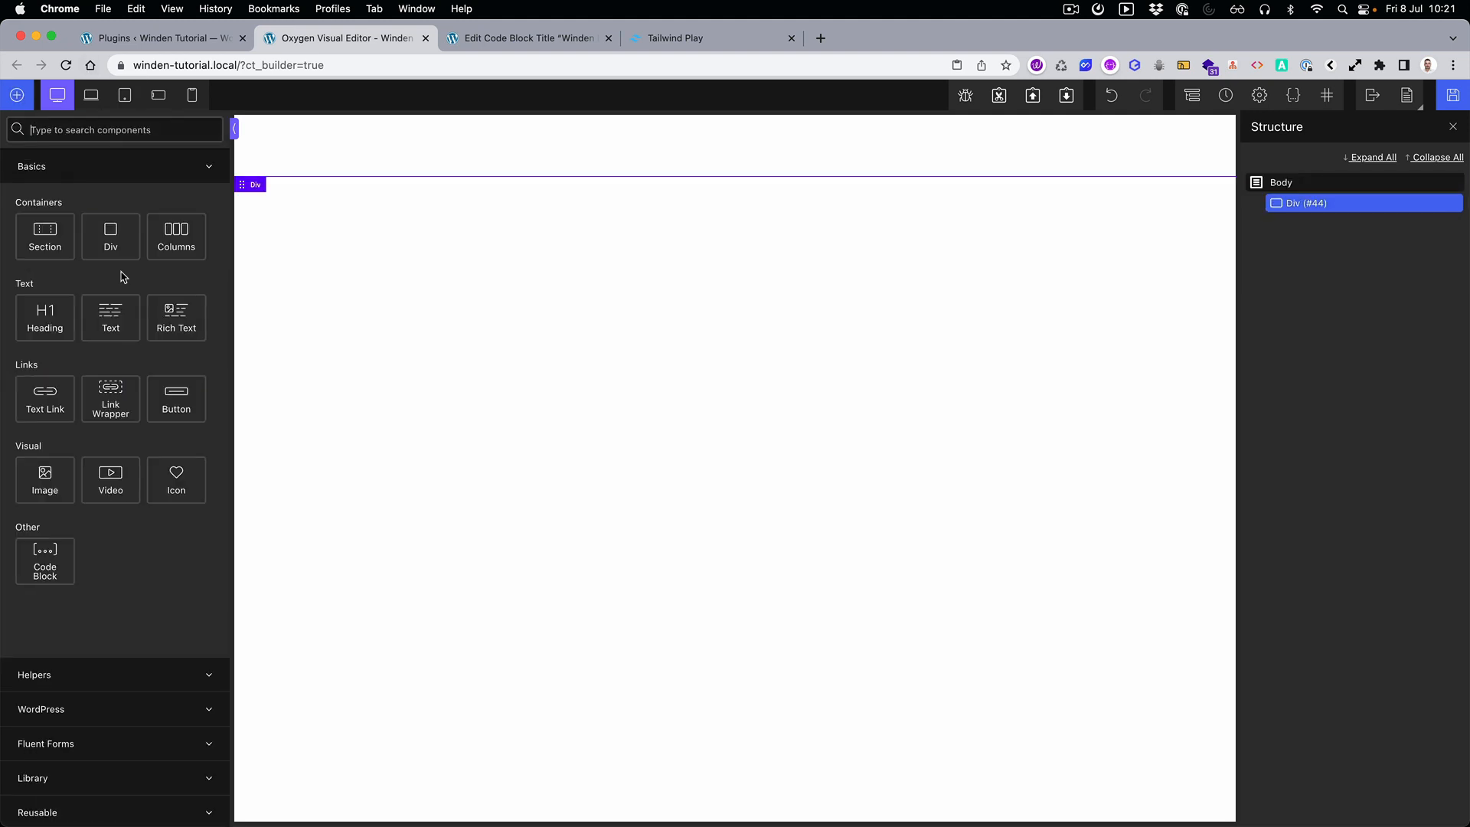
click(44, 317)
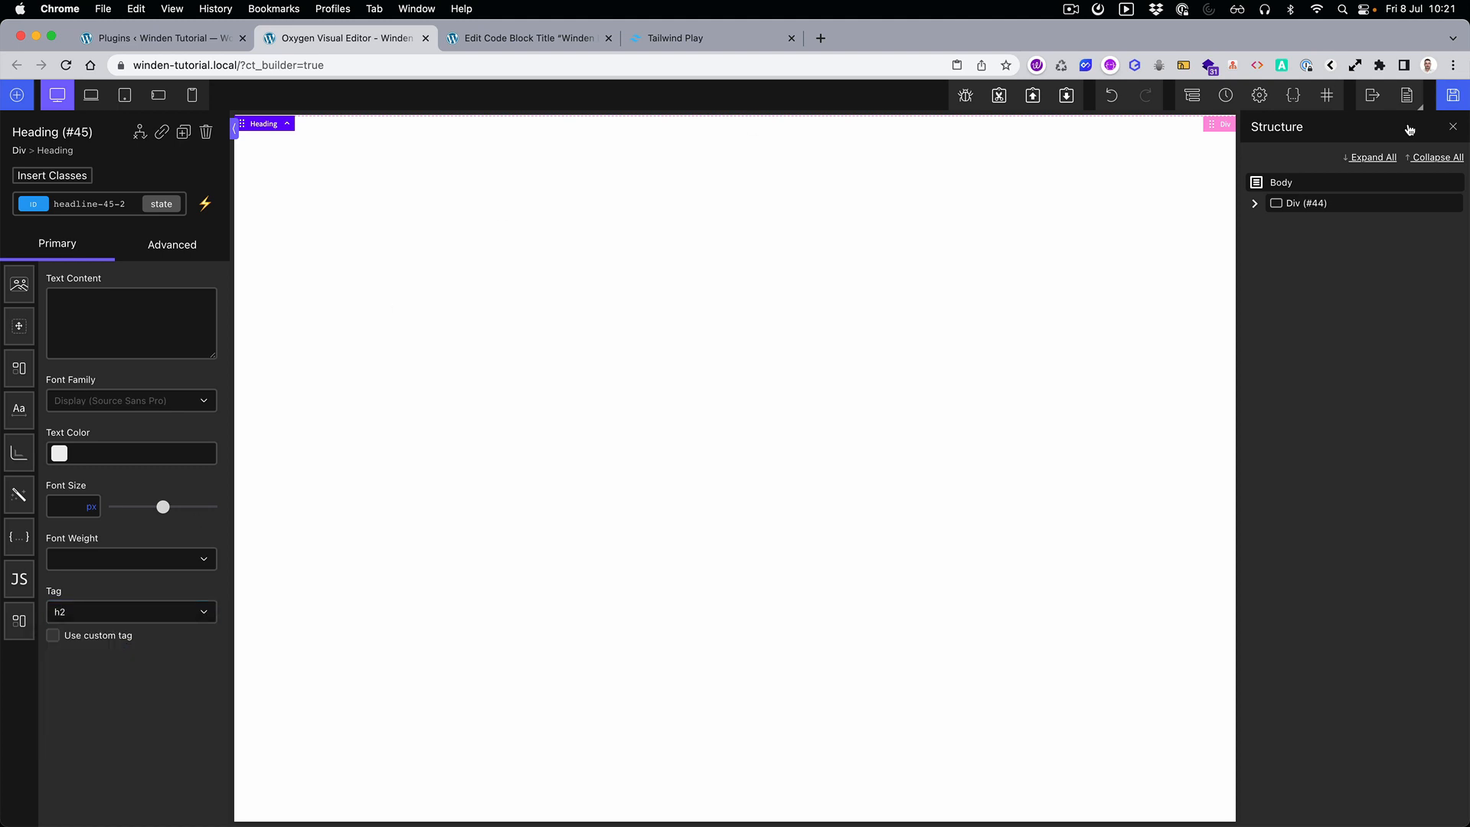
text(This)
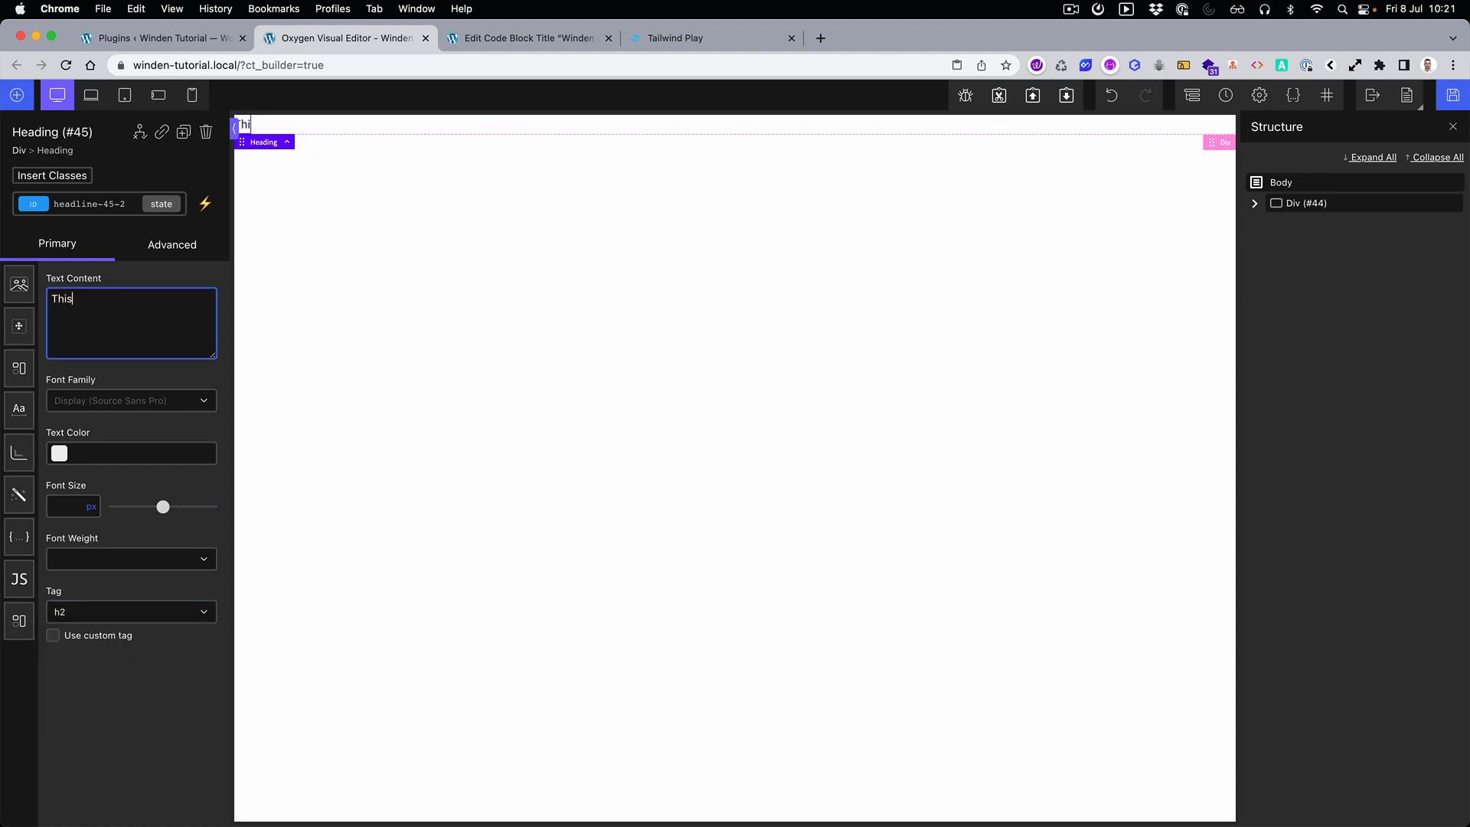
text(is a test)
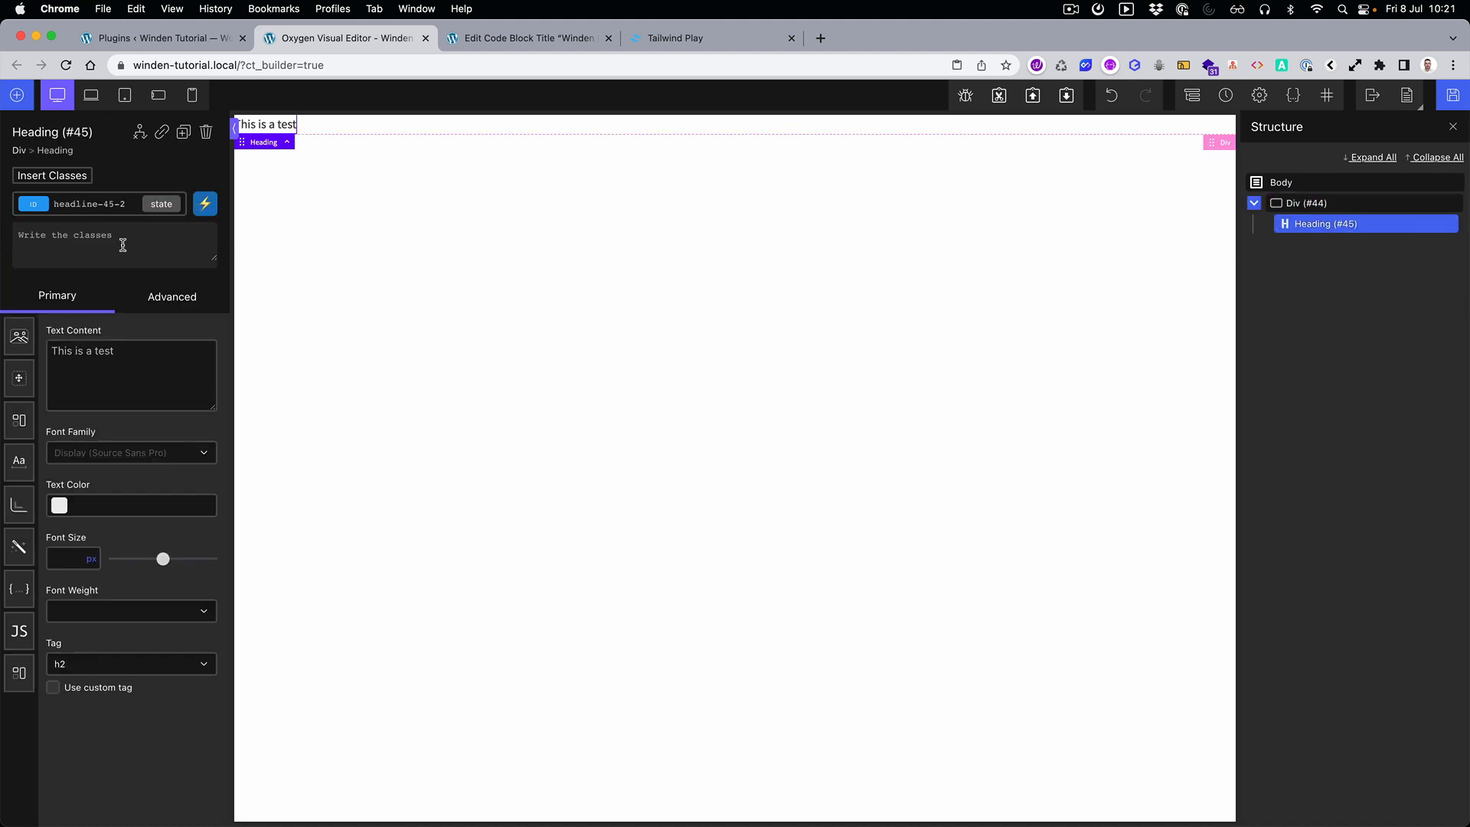
click(32, 203)
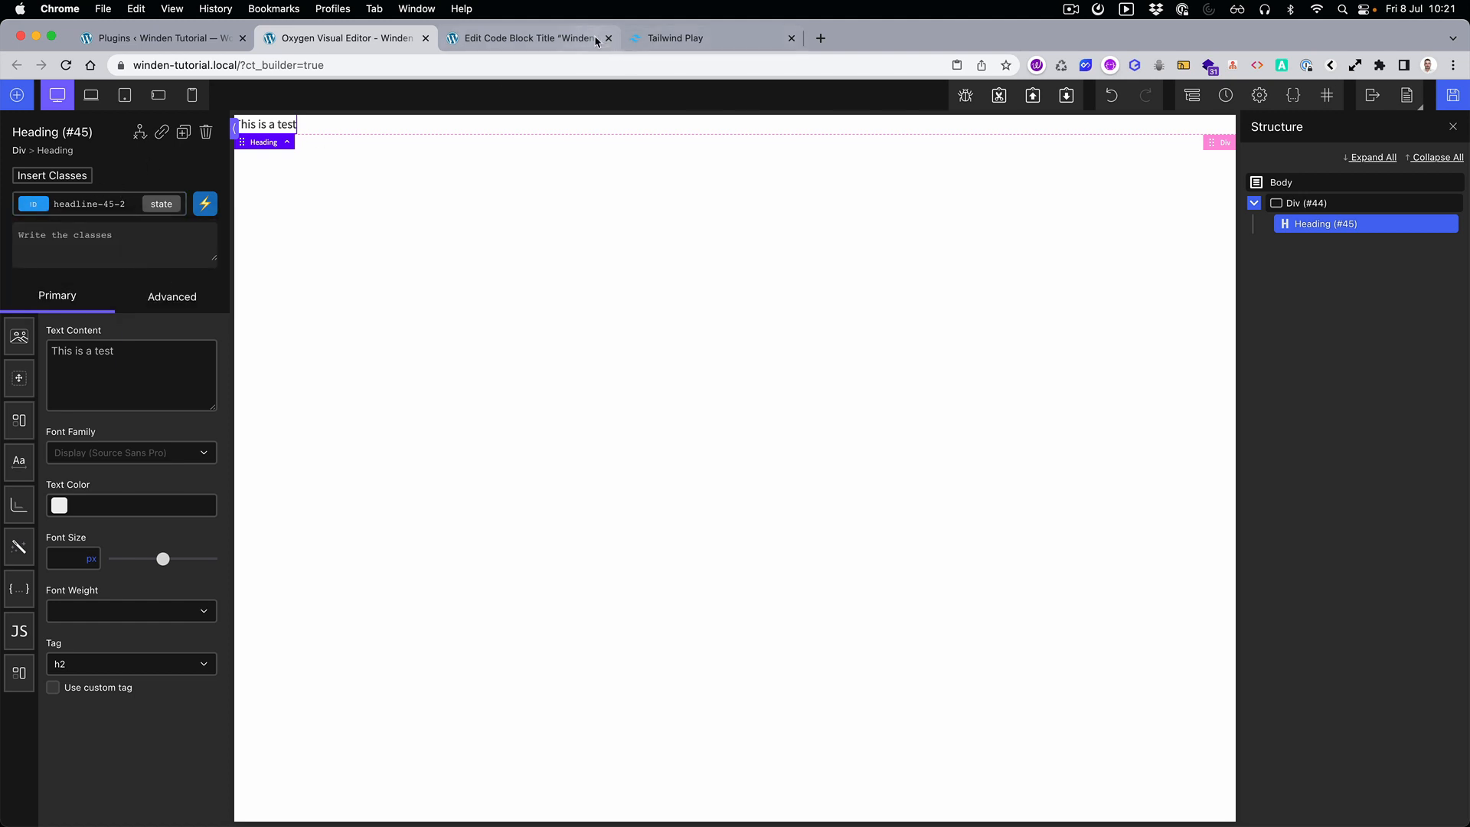
Step: Return to the Tailwind Play markup showing the eight white-heading slate rows
click(694, 38)
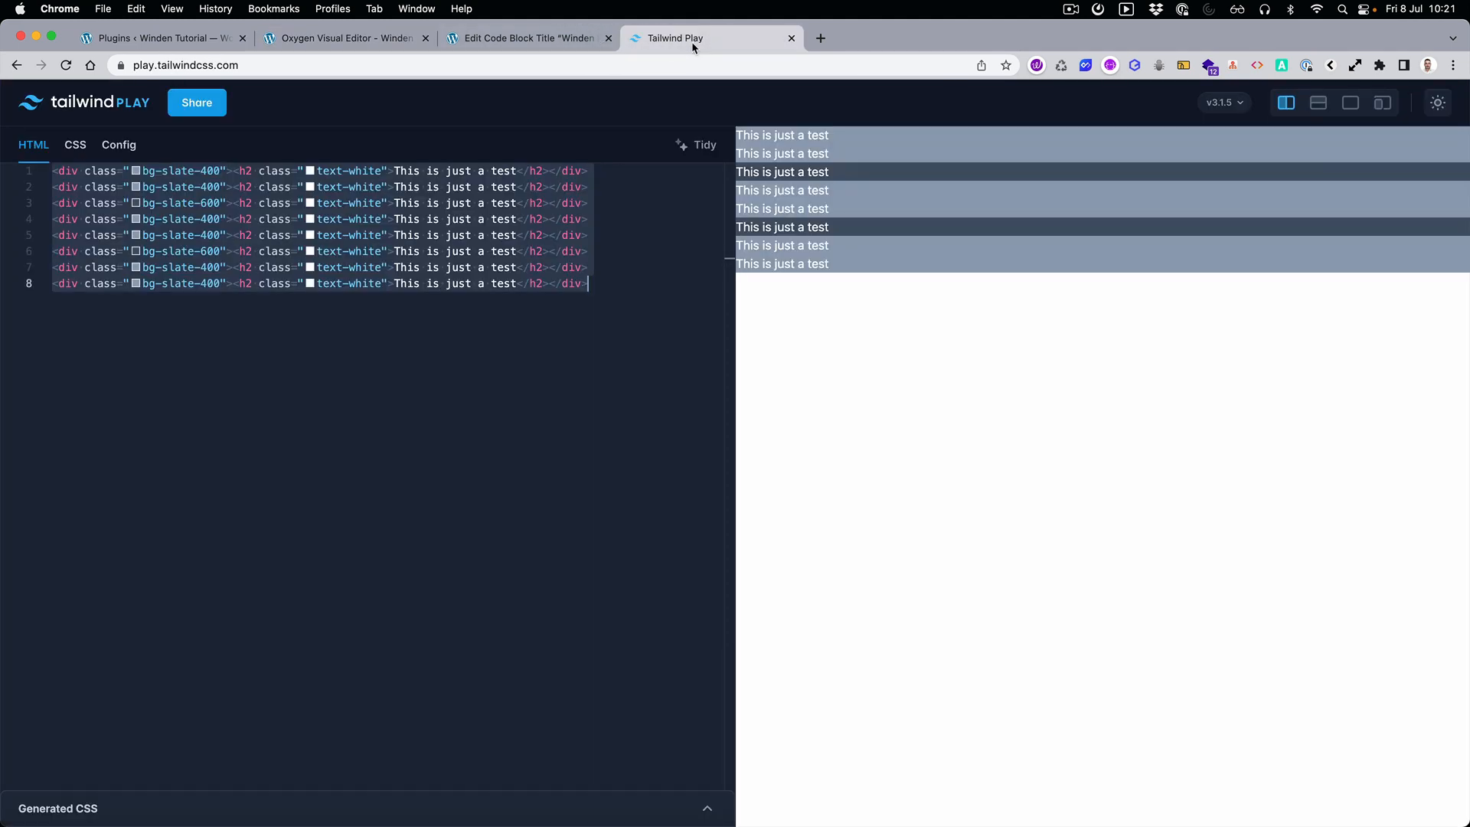
mouse_move(621, 353)
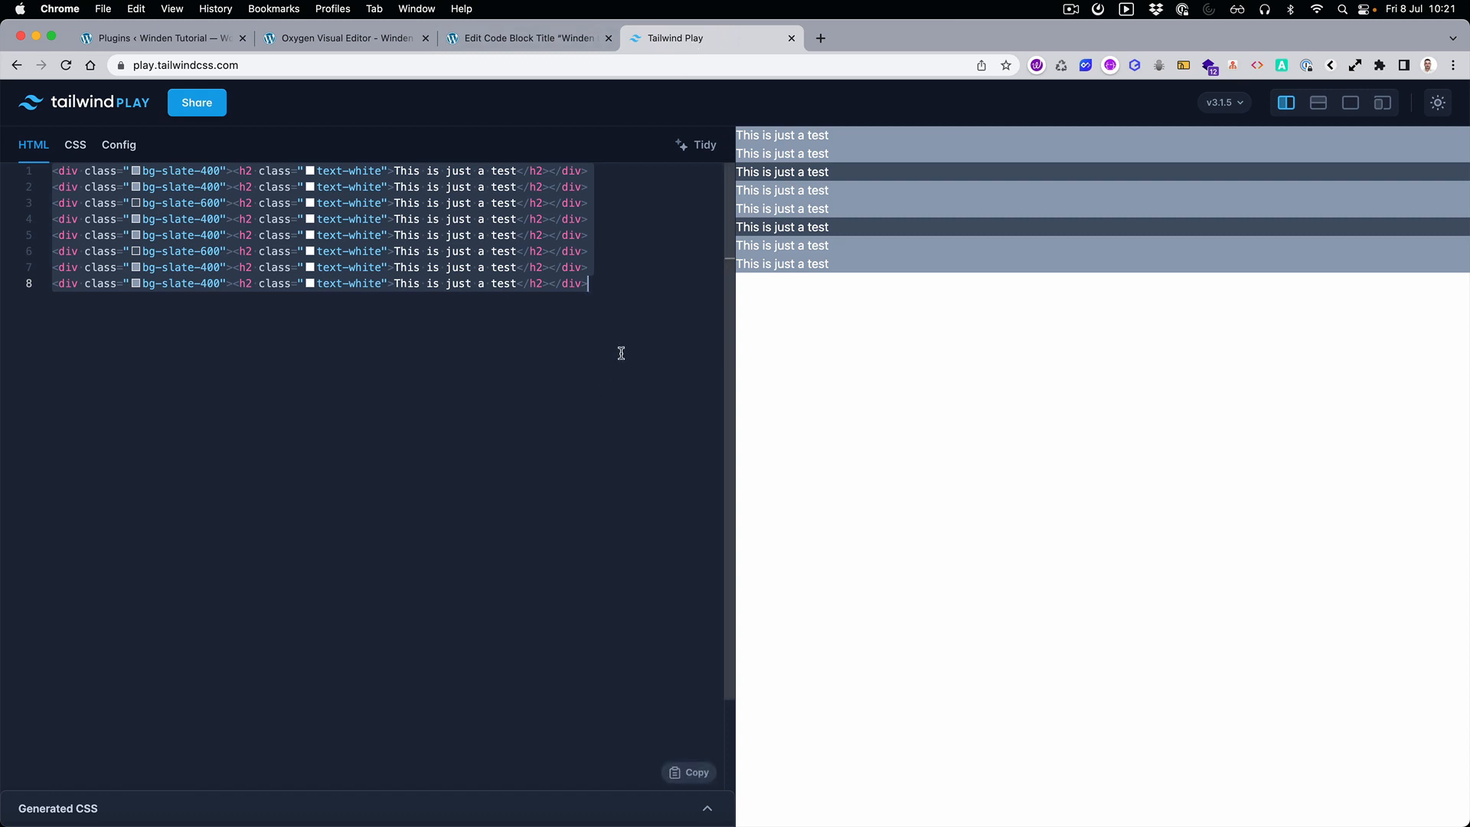
mouse_move(620, 343)
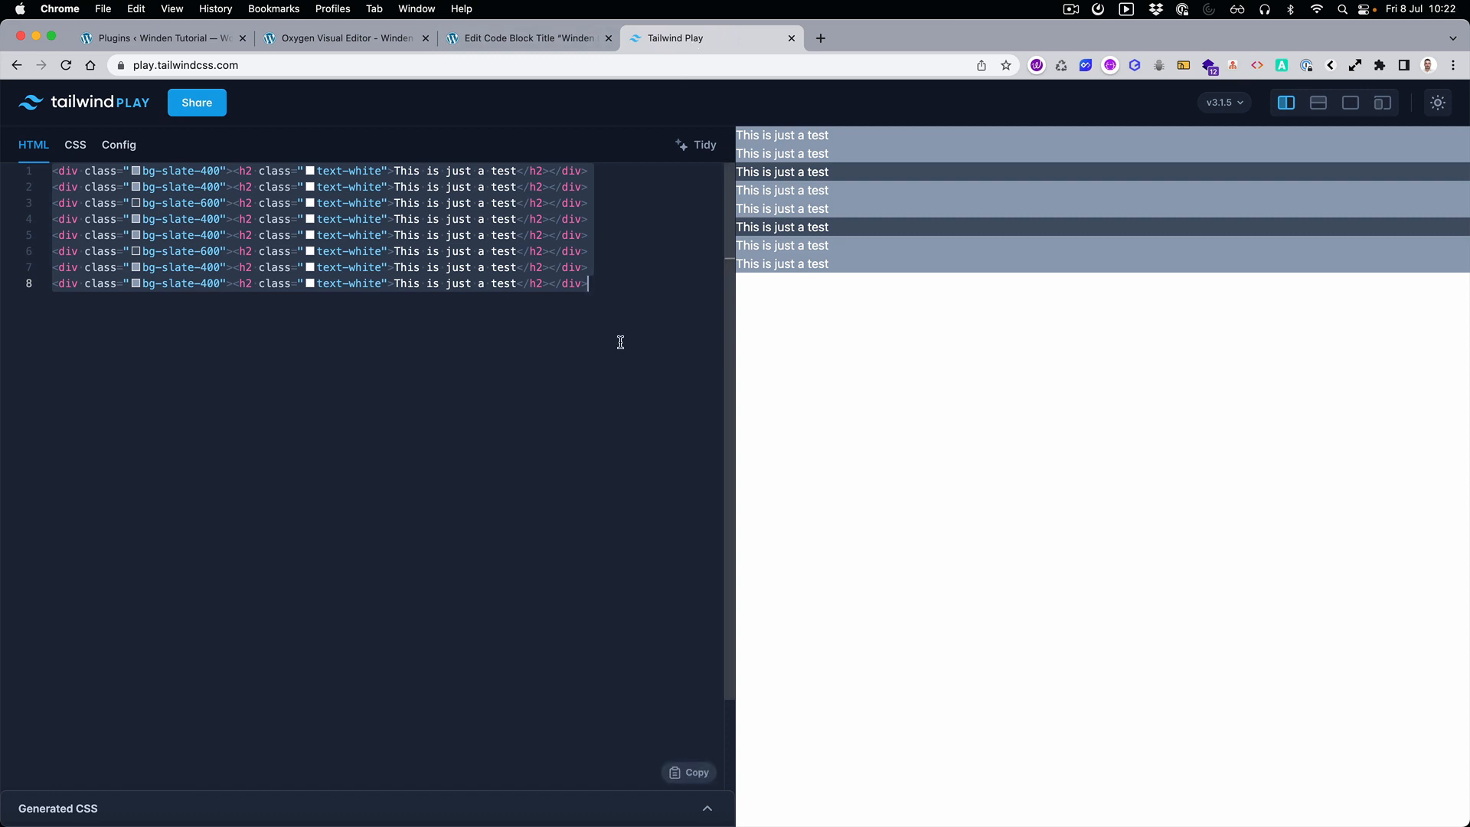